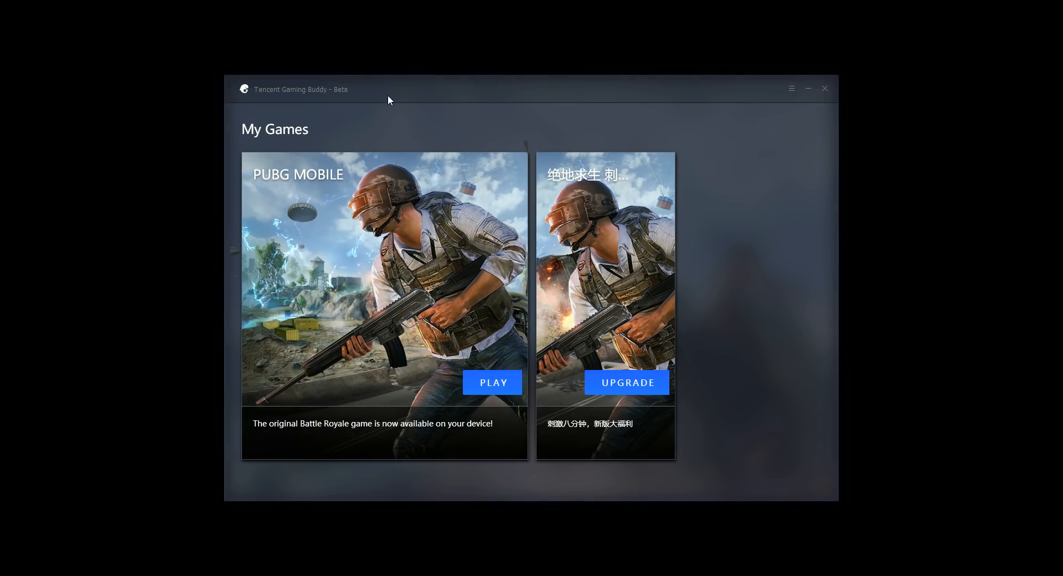
pyautogui.moveTo(456, 157)
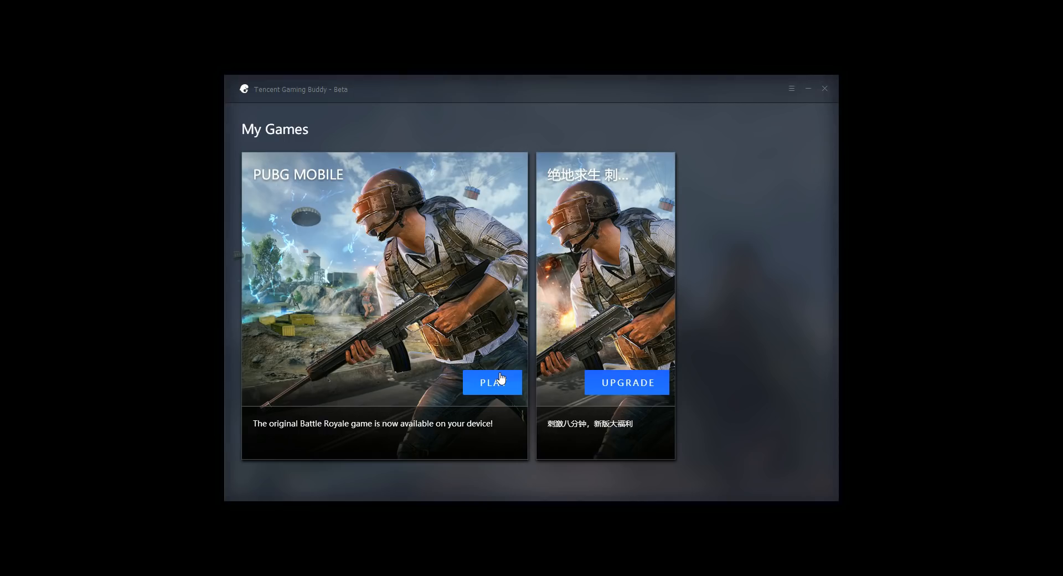
pyautogui.moveTo(484, 391)
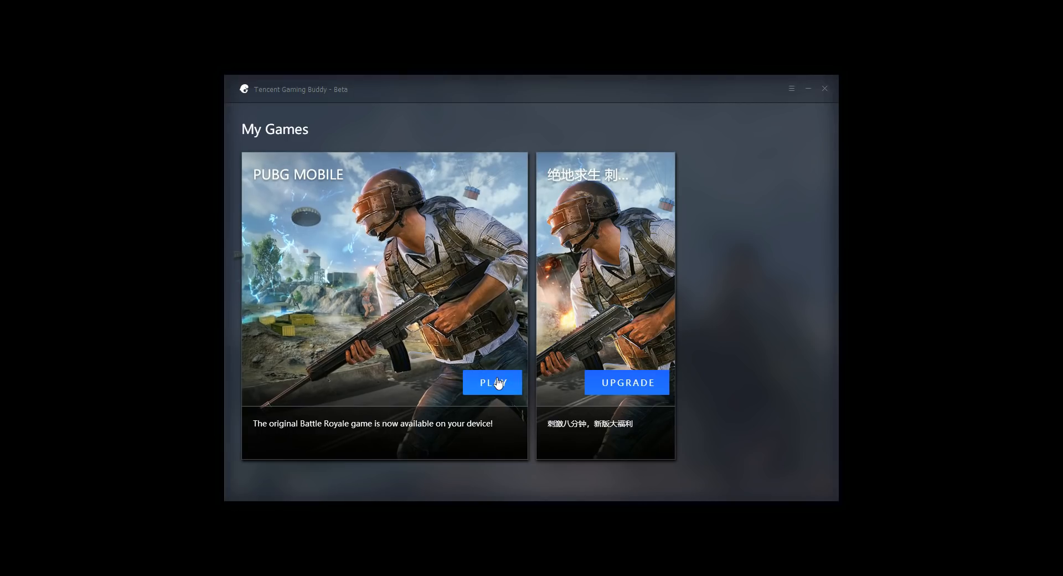
pyautogui.moveTo(493, 385)
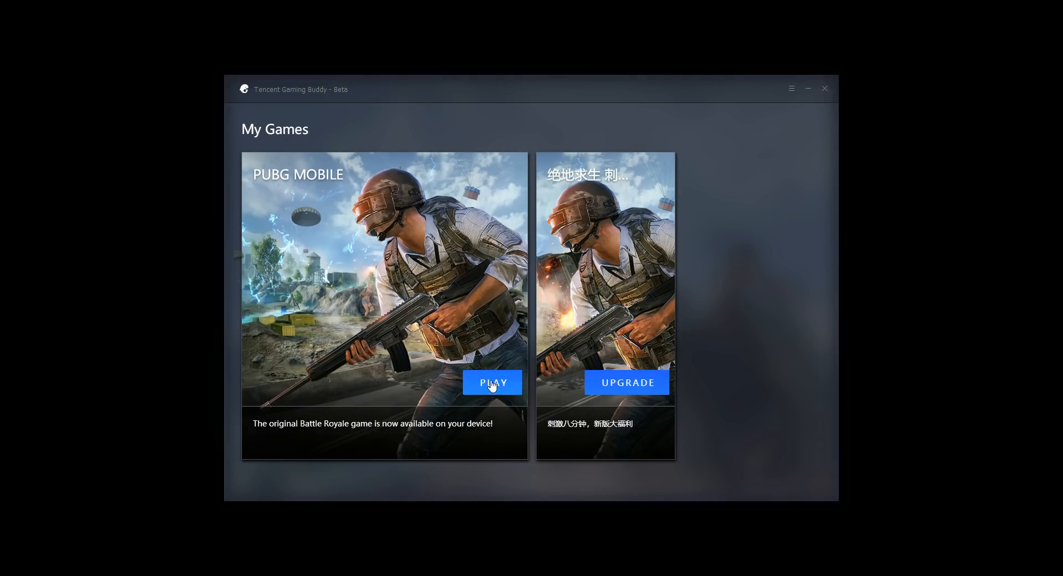
# Step: Launch PUBG MOBILE from its card on the My Games page
pyautogui.click(493, 382)
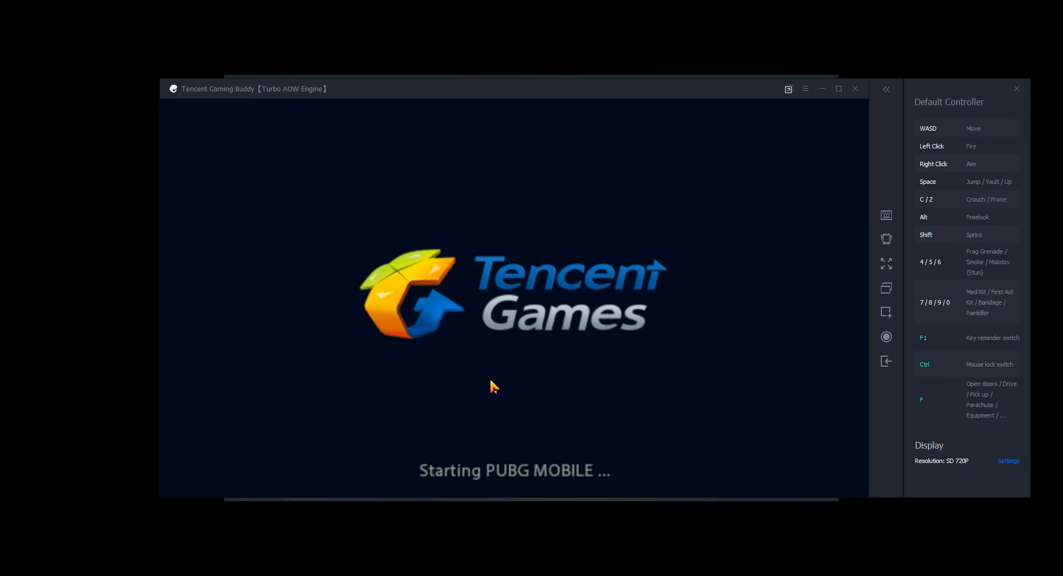
pyautogui.moveTo(494, 386)
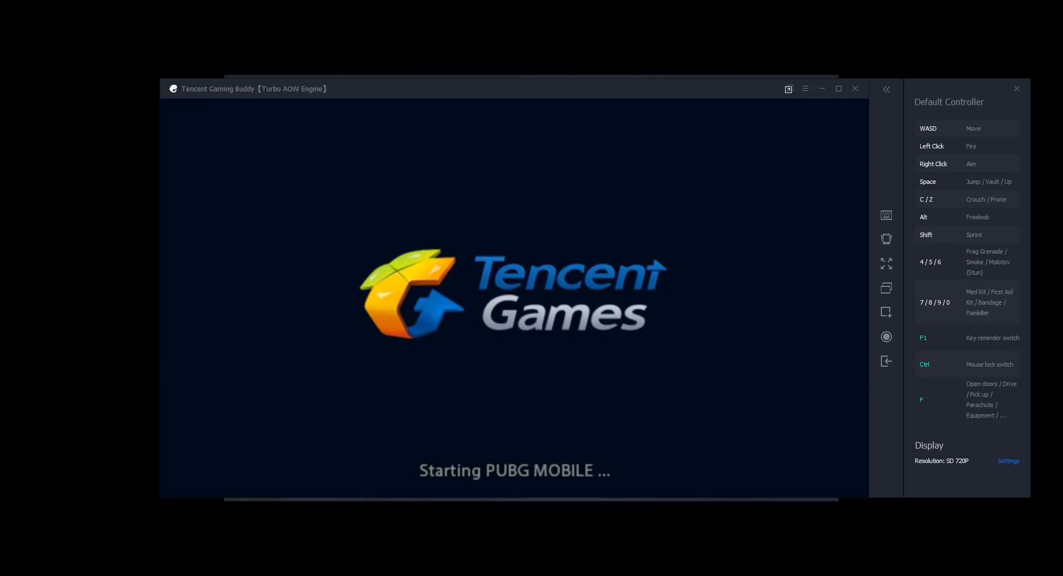
pyautogui.moveTo(887, 238)
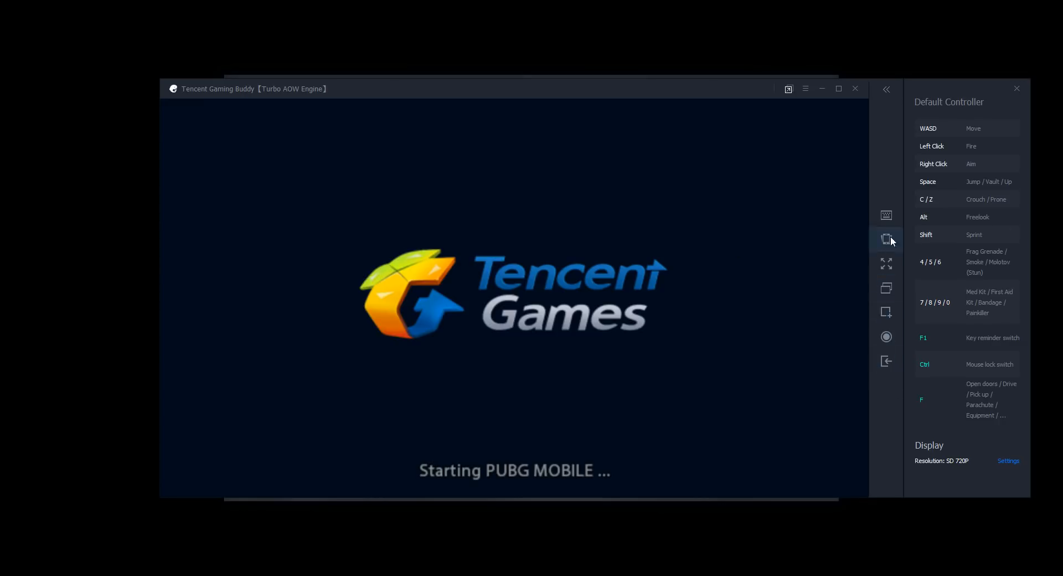
pyautogui.moveTo(872, 380)
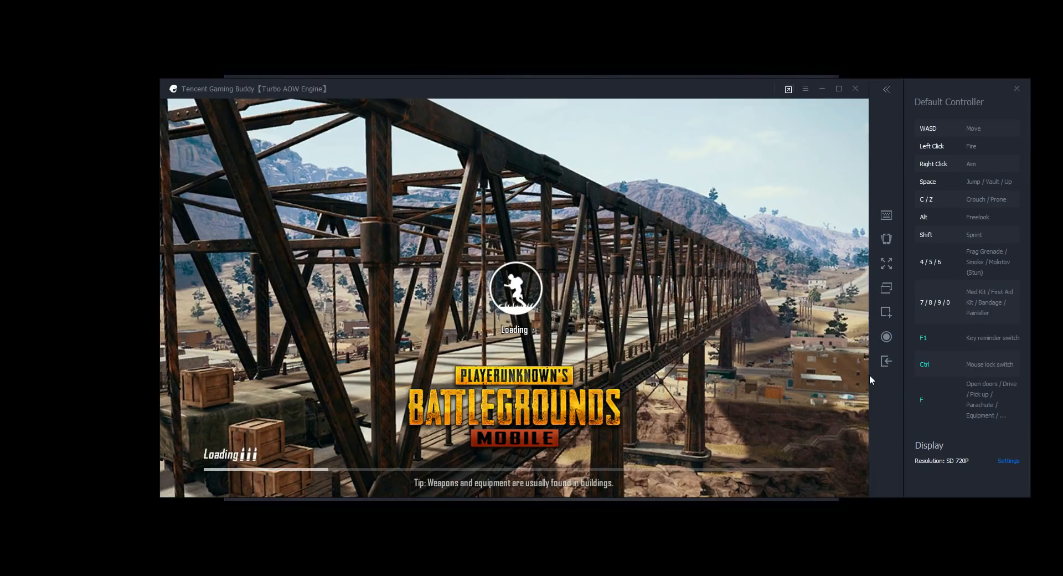
pyautogui.moveTo(821, 358)
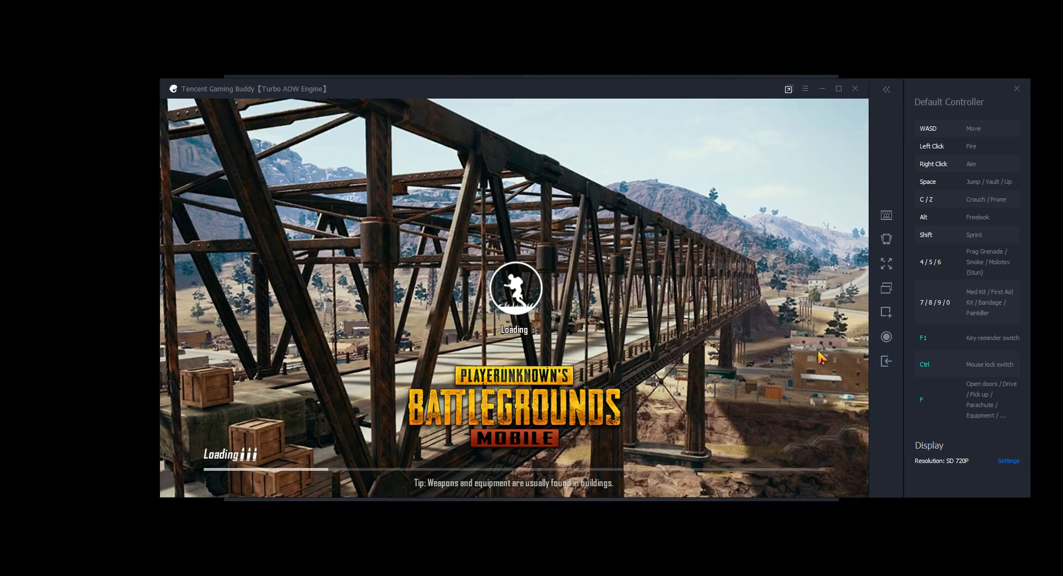
pyautogui.moveTo(632, 290)
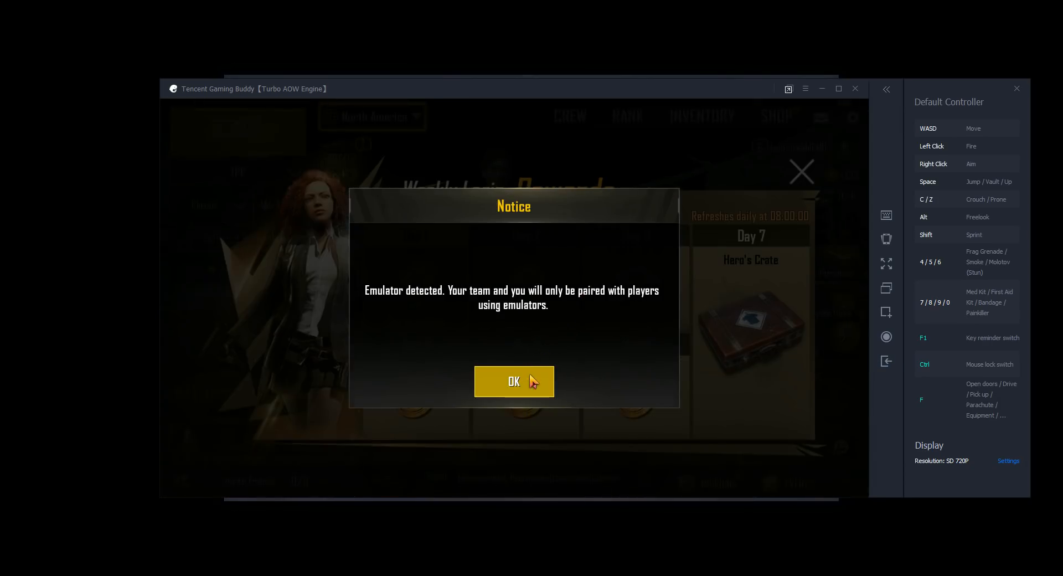
# Step: Acknowledge the emulator-detected Notice and close the Weekly Login Rewards popup
pyautogui.click(514, 382)
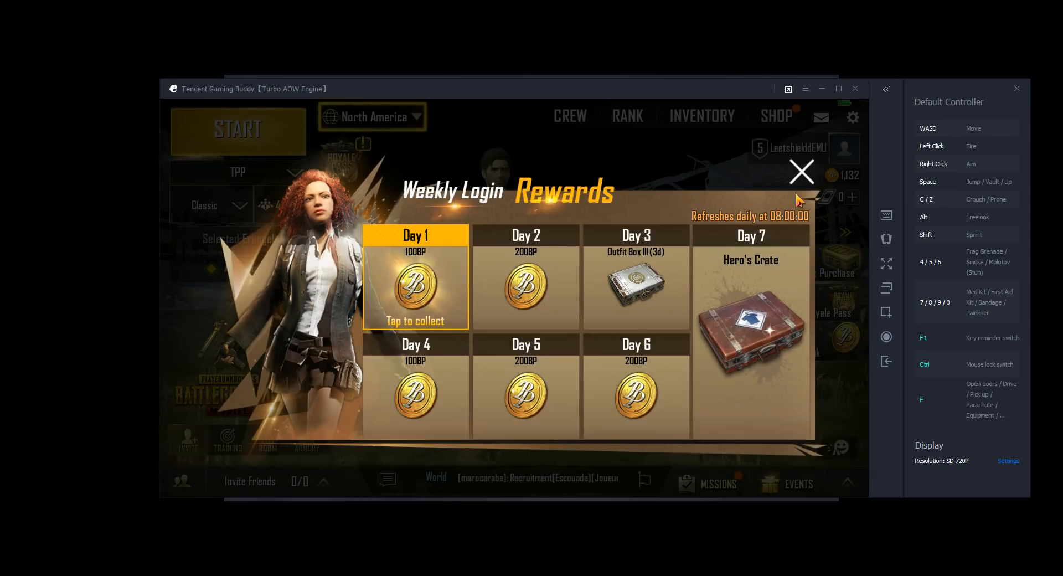
pyautogui.click(801, 172)
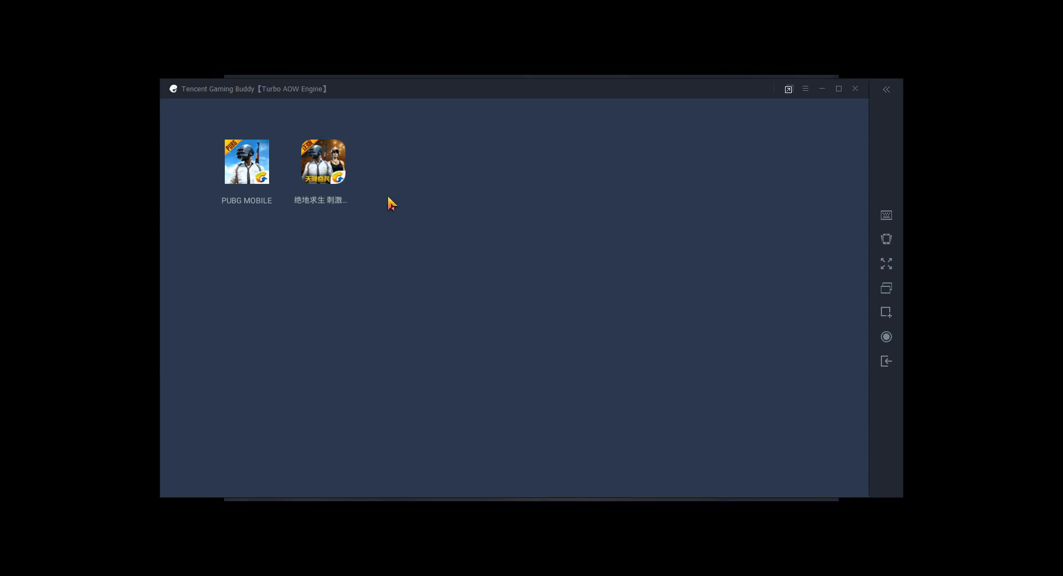
pyautogui.moveTo(291, 175)
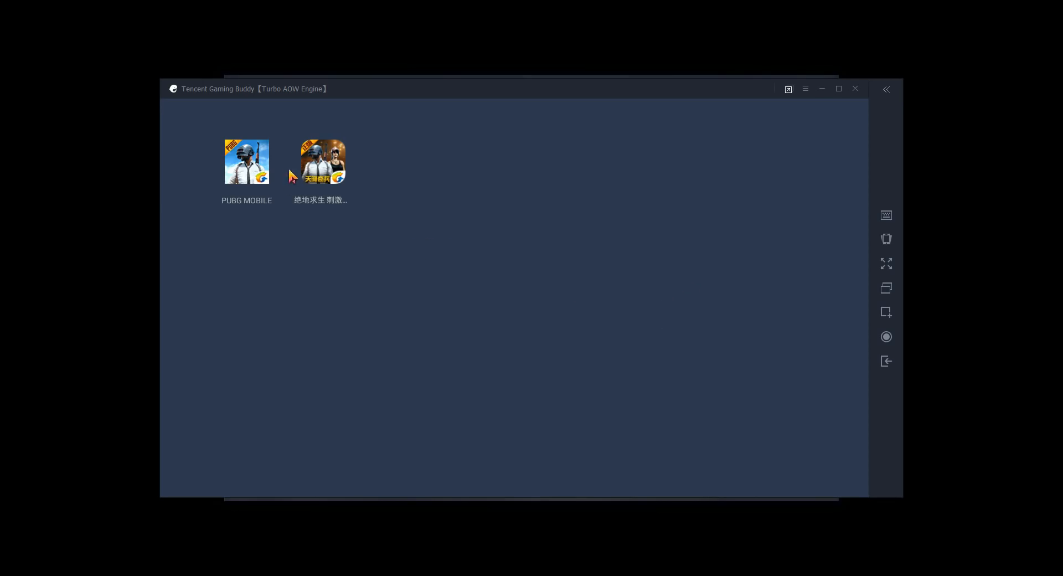
pyautogui.moveTo(319, 171)
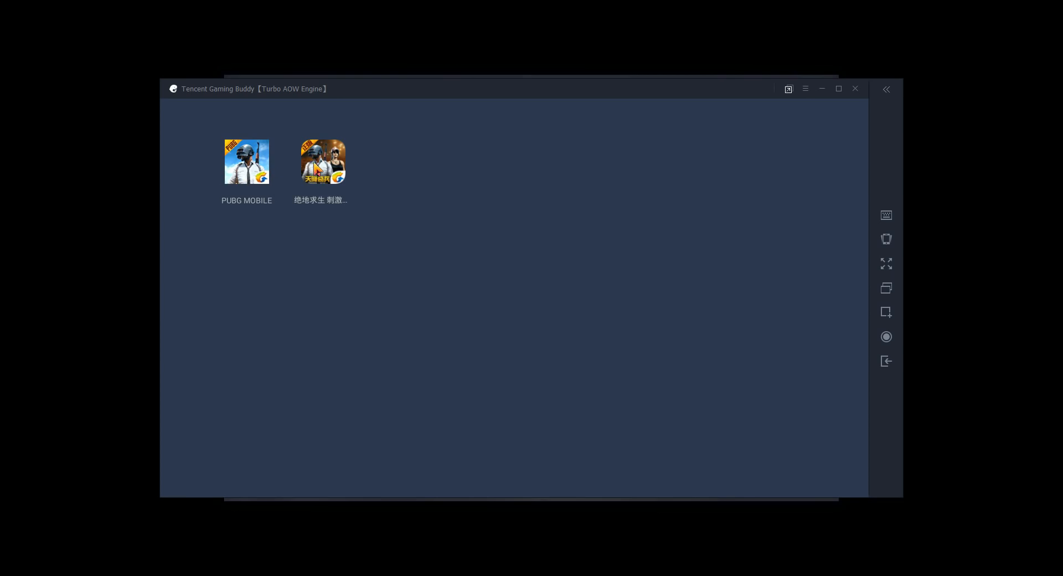
pyautogui.moveTo(248, 183)
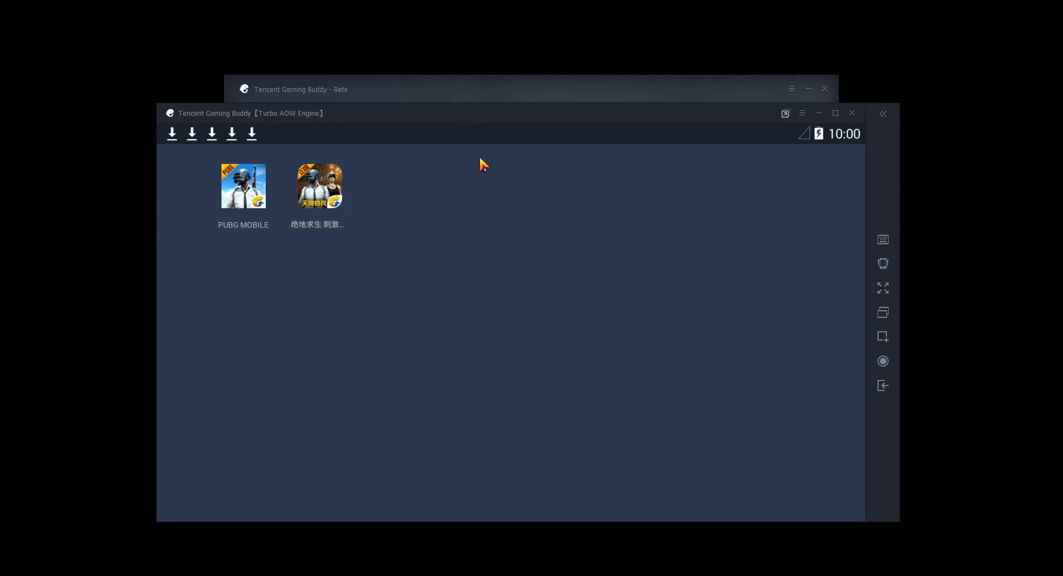
pyautogui.moveTo(466, 166)
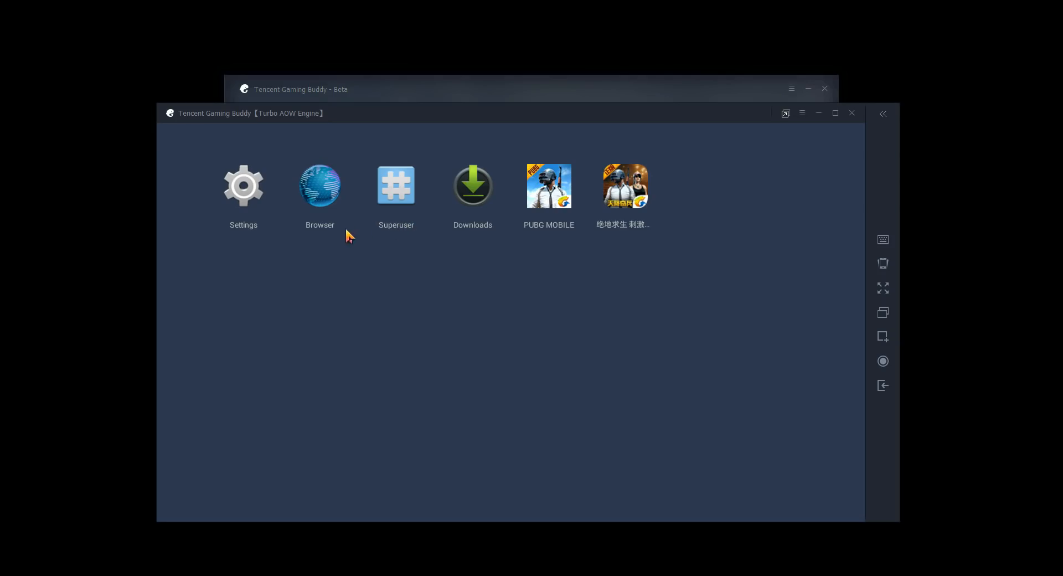
pyautogui.moveTo(416, 249)
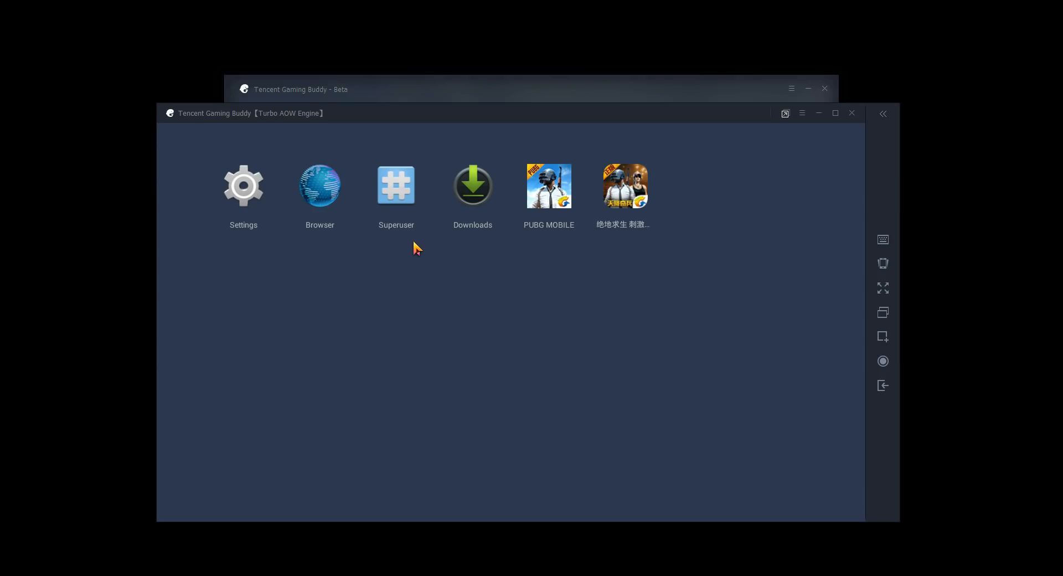
pyautogui.moveTo(319, 209)
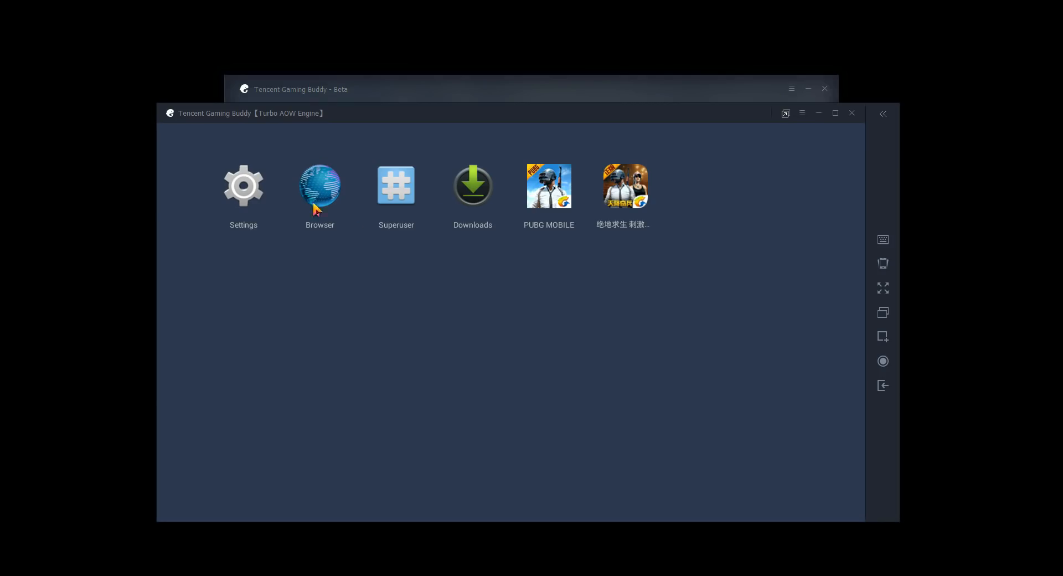
pyautogui.moveTo(309, 196)
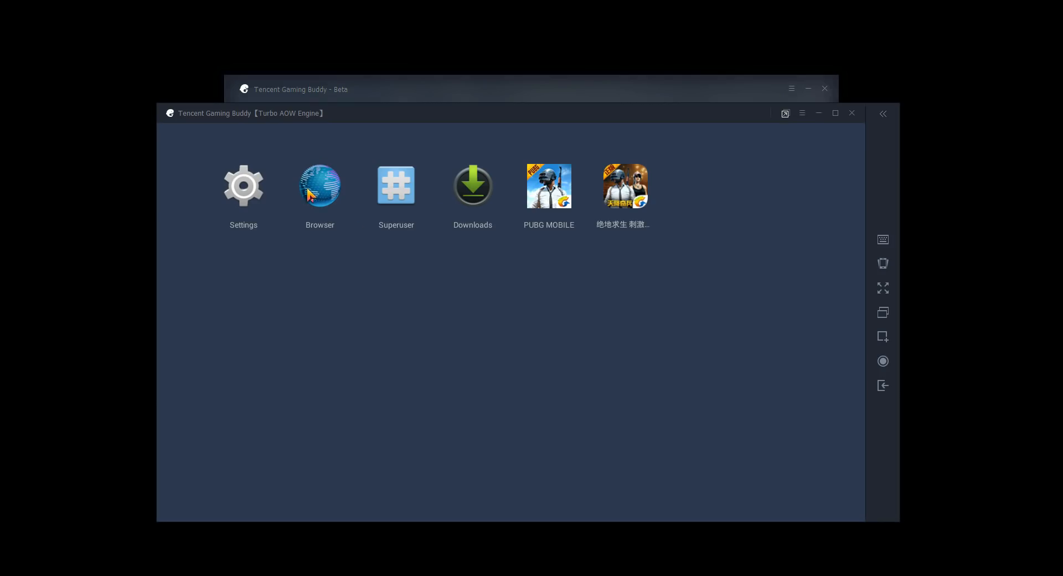
pyautogui.moveTo(304, 212)
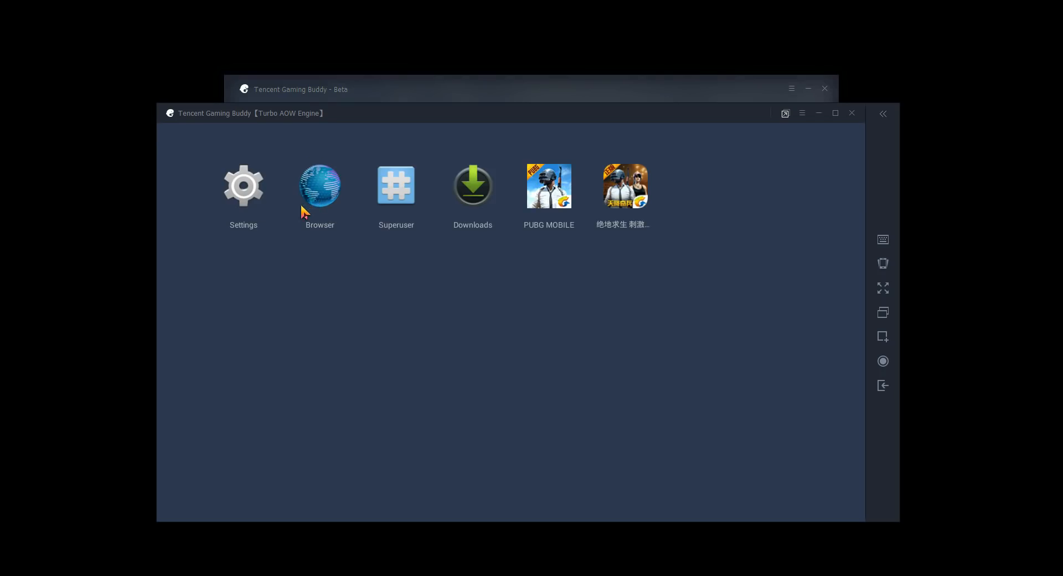
pyautogui.moveTo(532, 191)
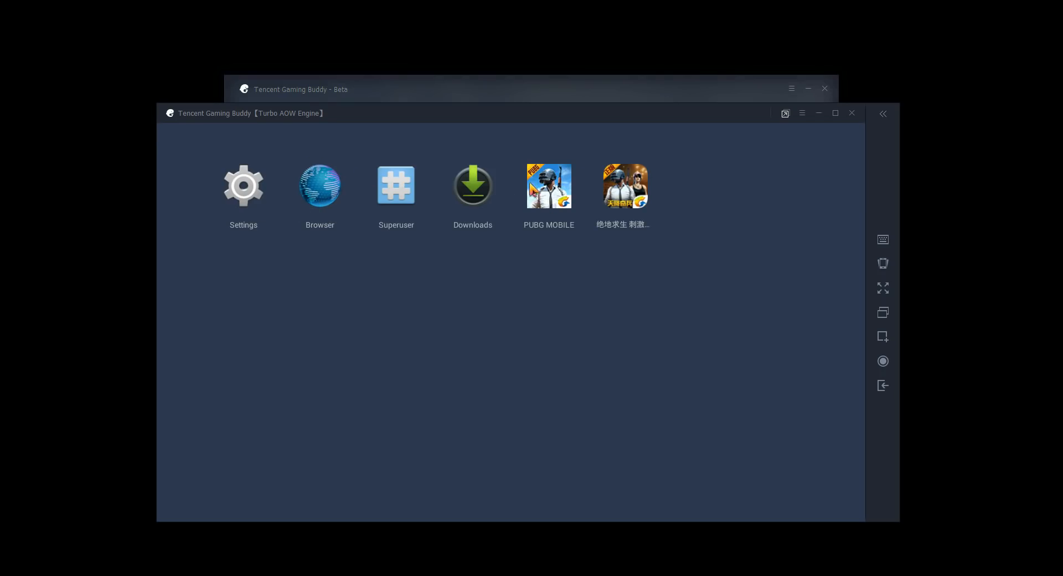
pyautogui.moveTo(345, 180)
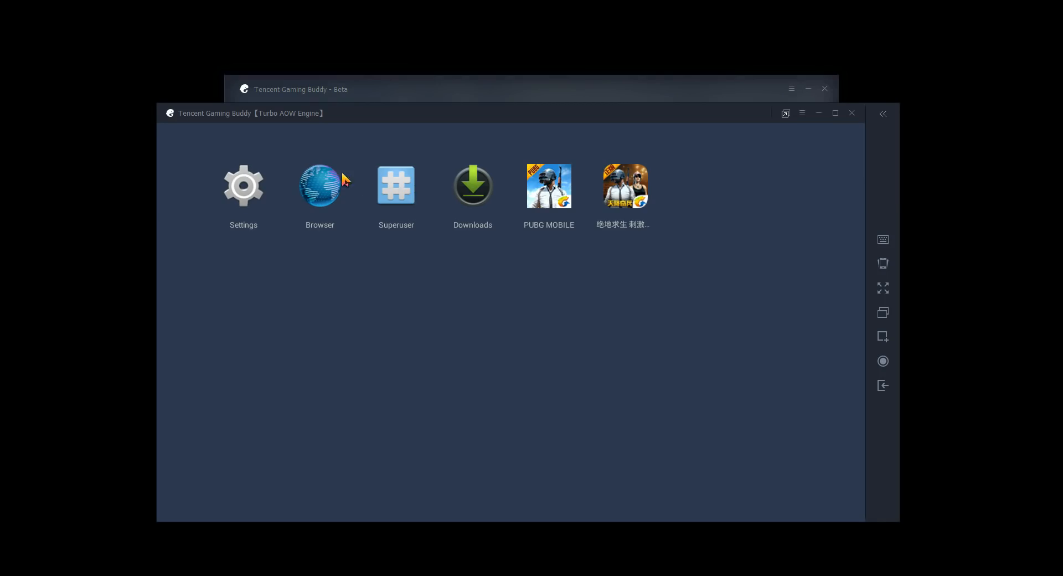
# Step: Decline the Google app prompt in the browser and search for 'hackers keyboard apk'
pyautogui.click(319, 185)
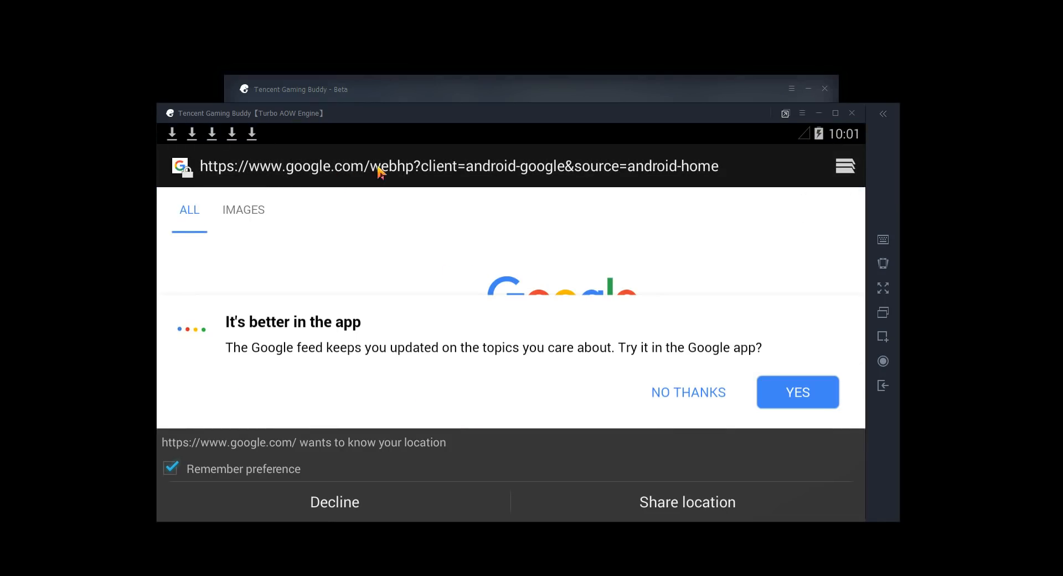
pyautogui.moveTo(686, 395)
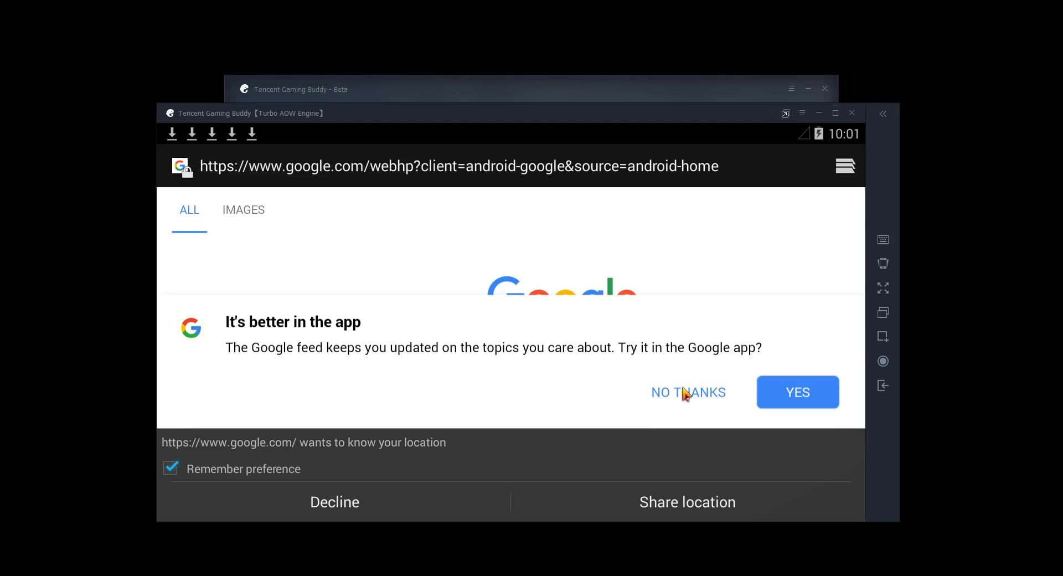
pyautogui.click(688, 392)
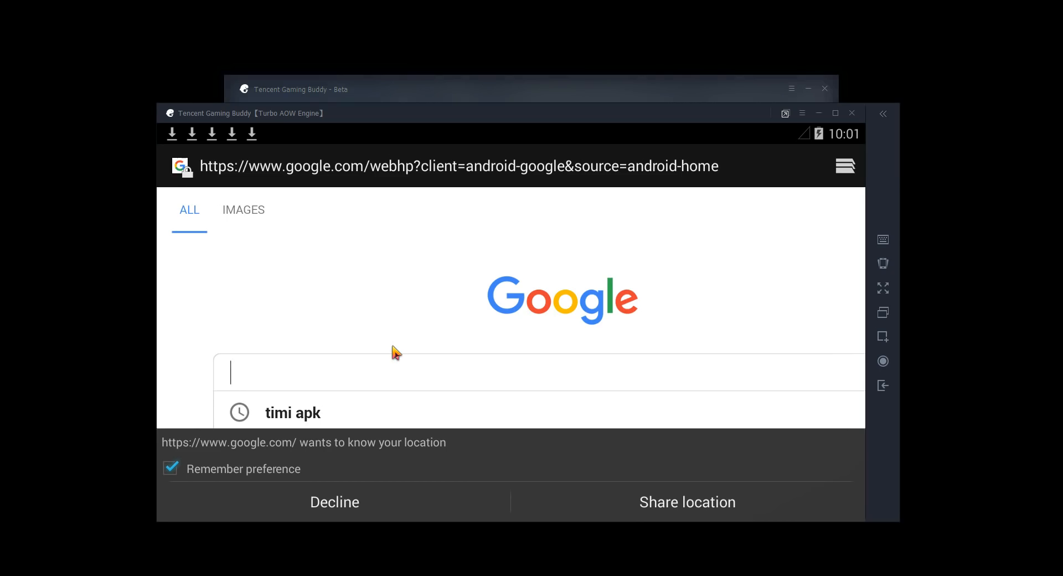
pyautogui.write('hackers')
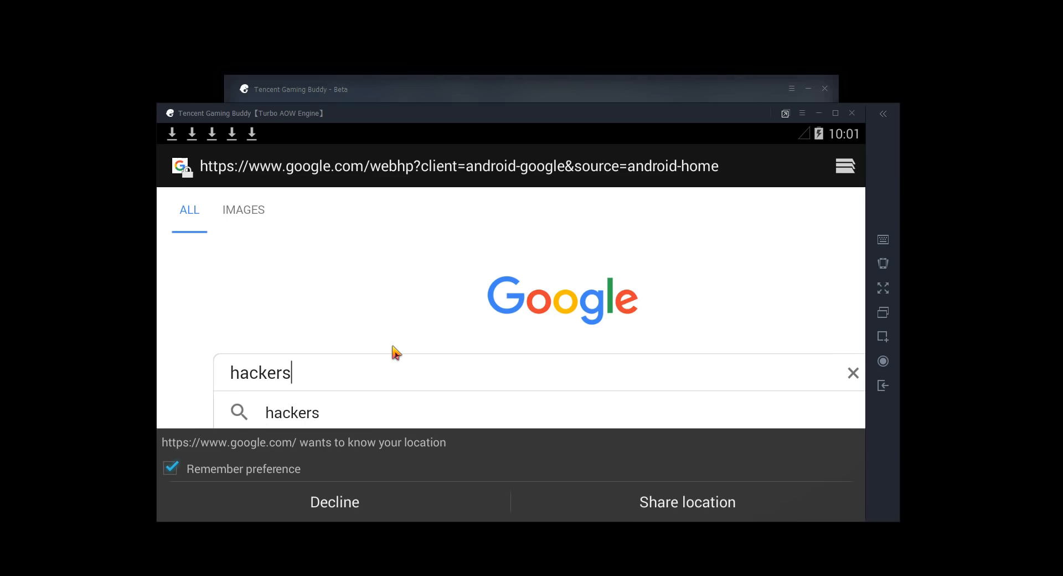
pyautogui.write('keyboard')
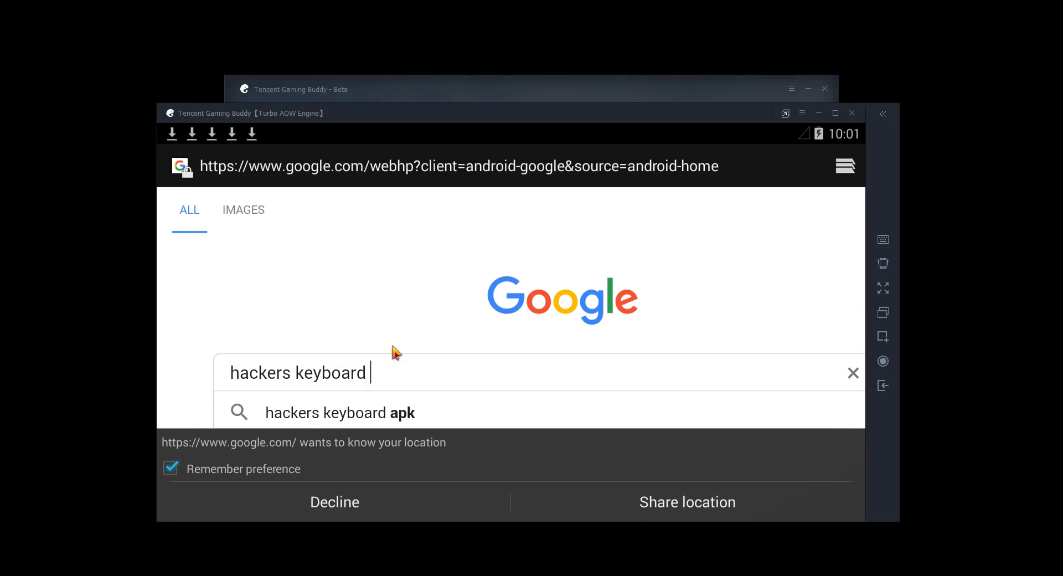
pyautogui.click(339, 413)
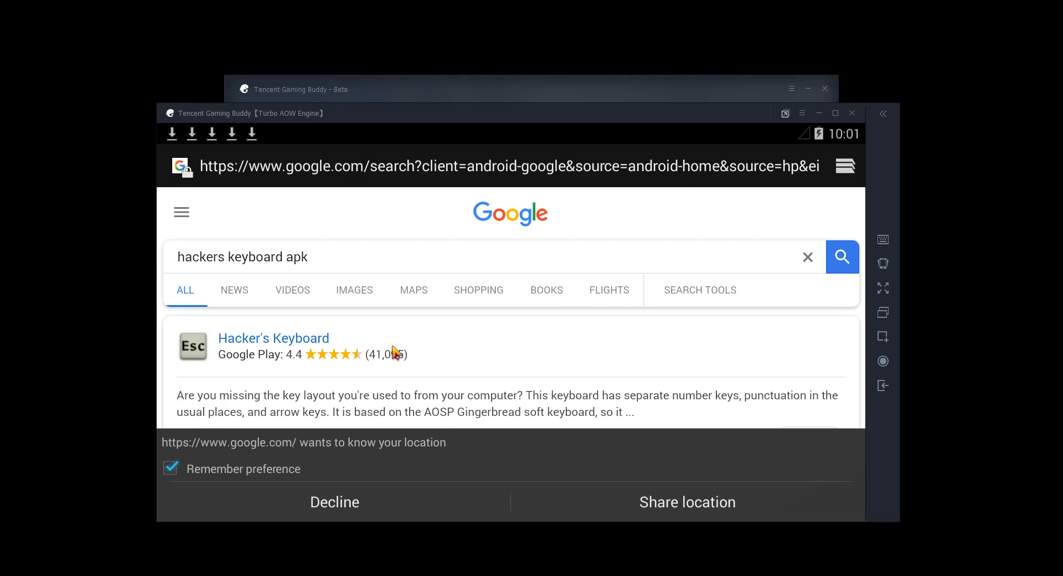
# Step: Open the APKPure 'Hacker's Keyboard APK Download' result from the search page
pyautogui.scroll(-3)
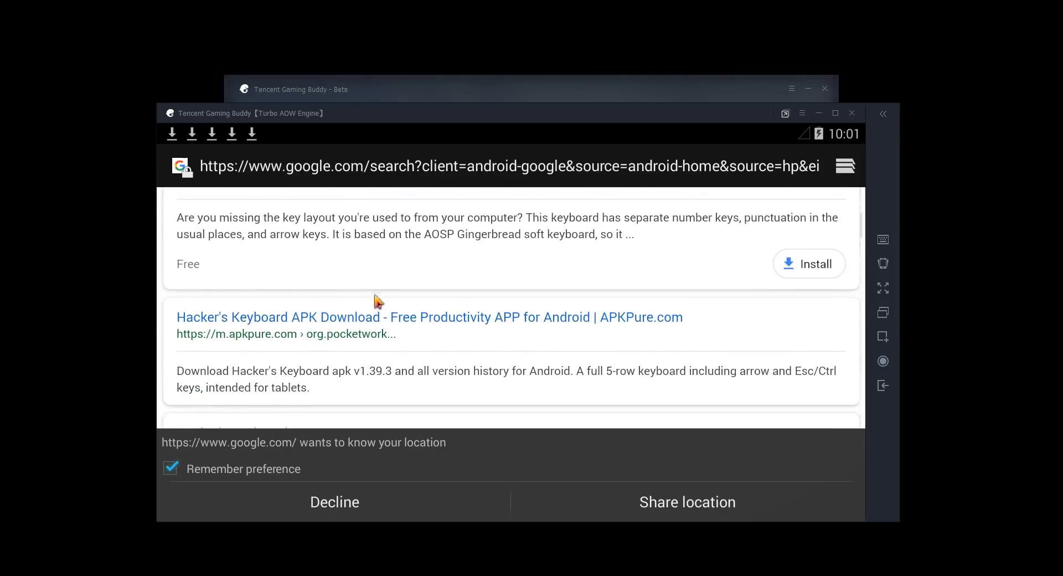
pyautogui.moveTo(292, 325)
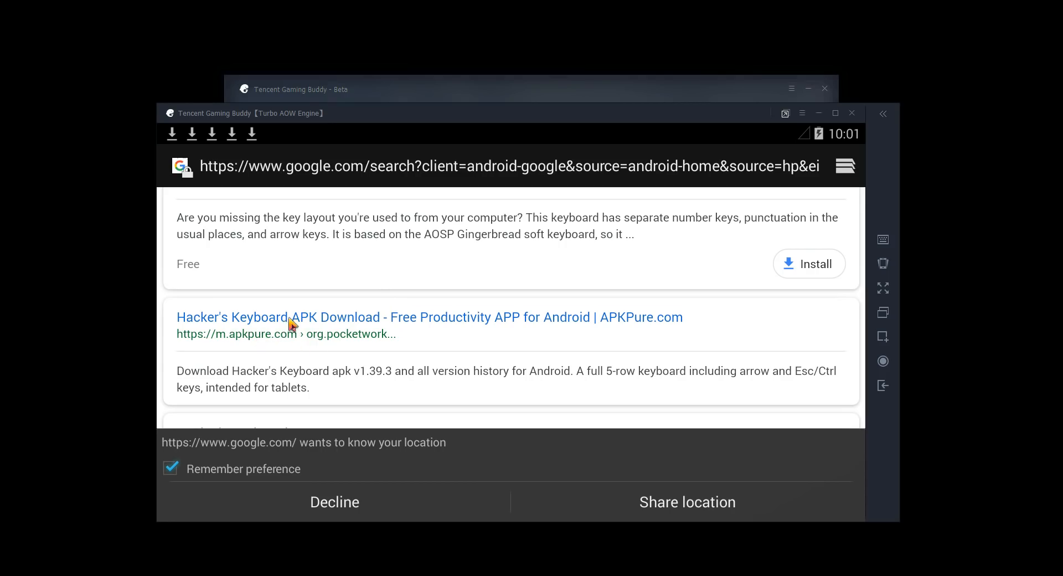
pyautogui.click(289, 317)
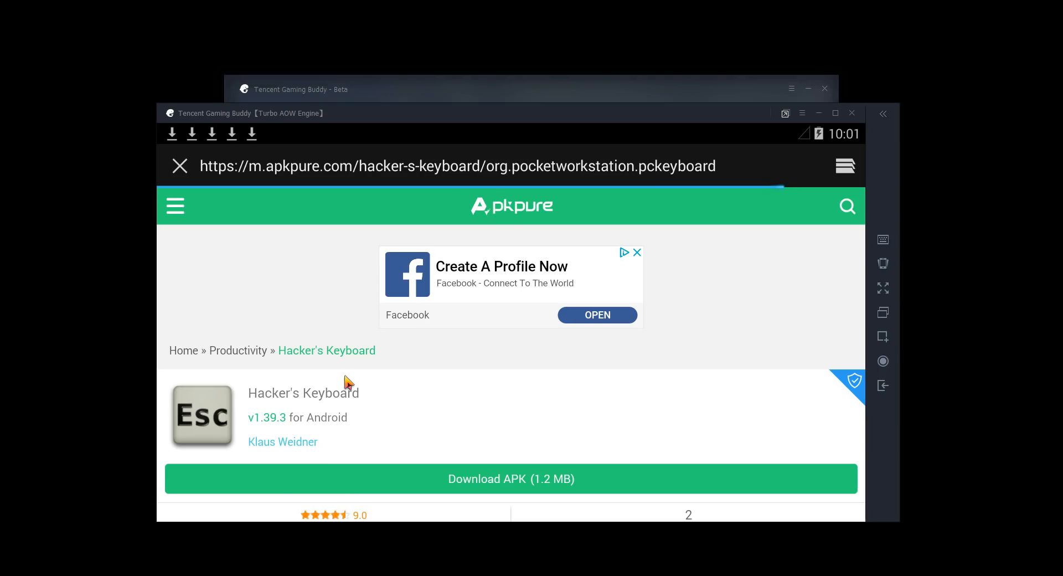
pyautogui.moveTo(432, 350)
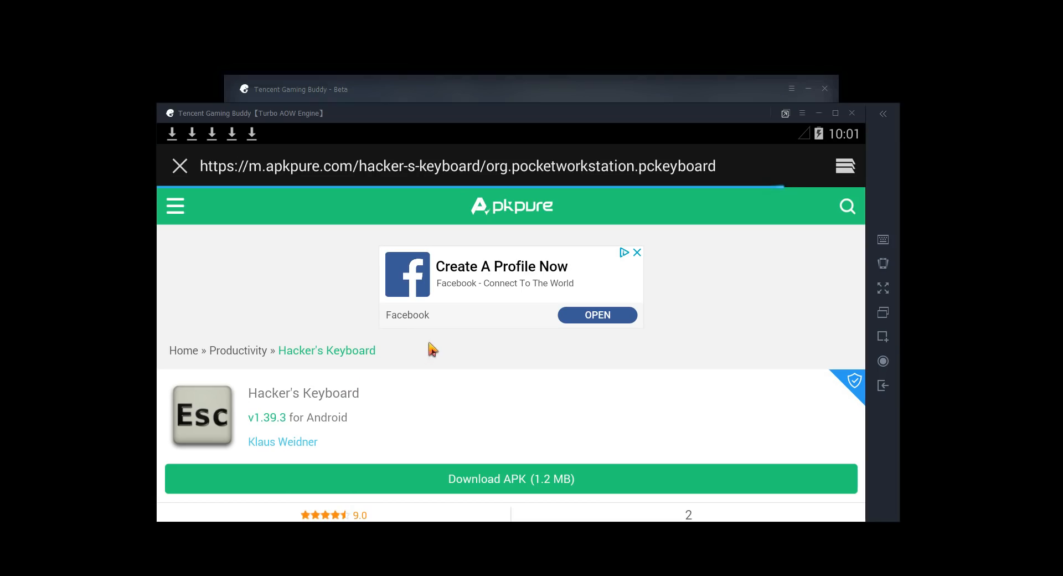
pyautogui.scroll(-3)
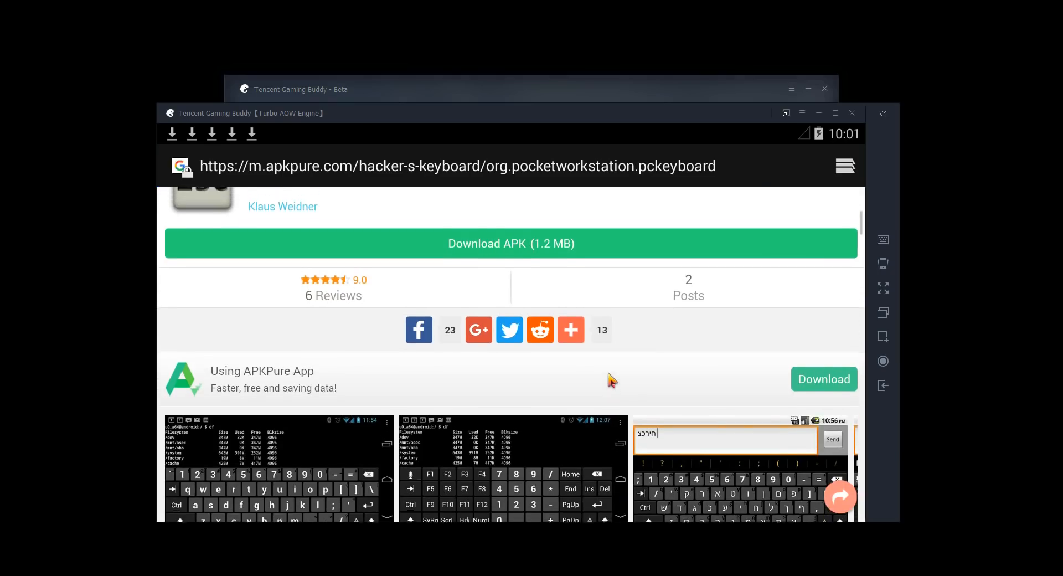
pyautogui.scroll(3)
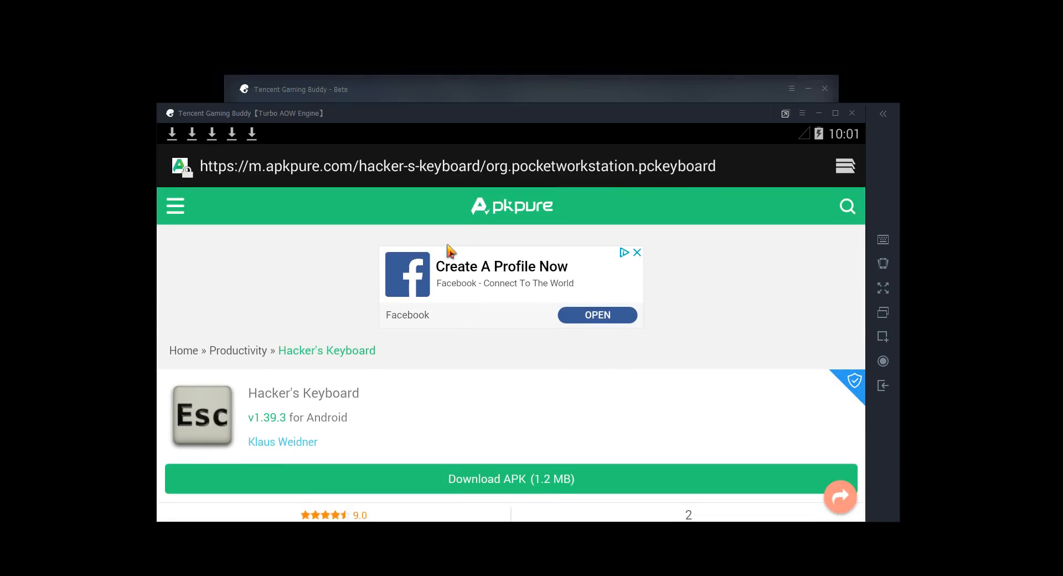
pyautogui.moveTo(532, 461)
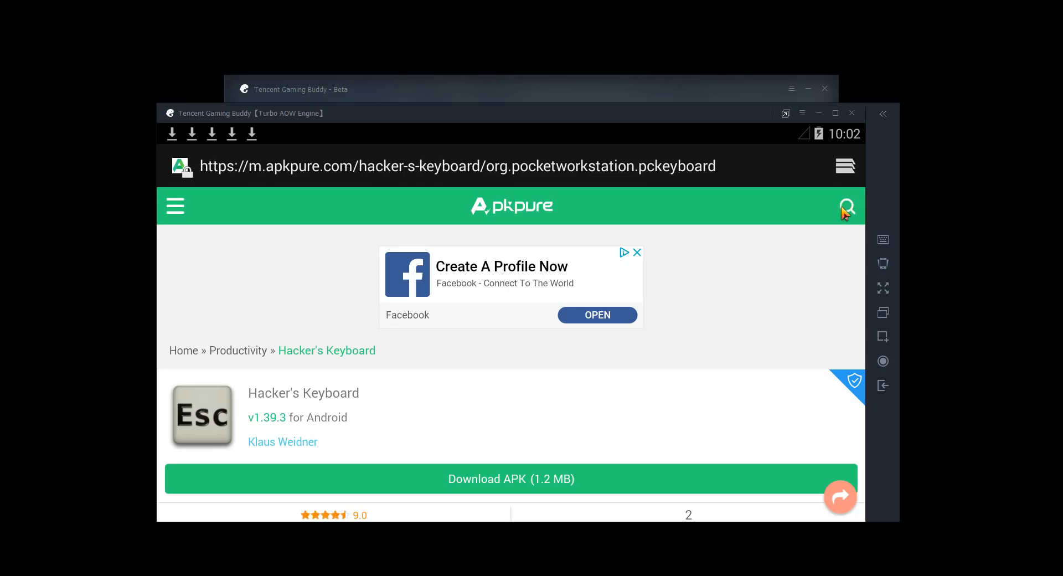
pyautogui.moveTo(552, 414)
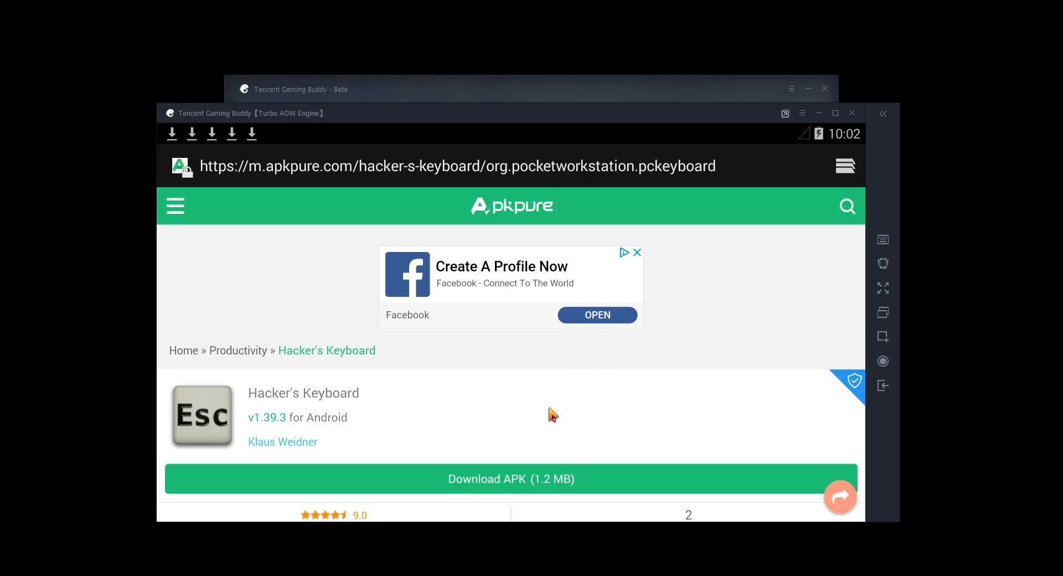
pyautogui.moveTo(505, 482)
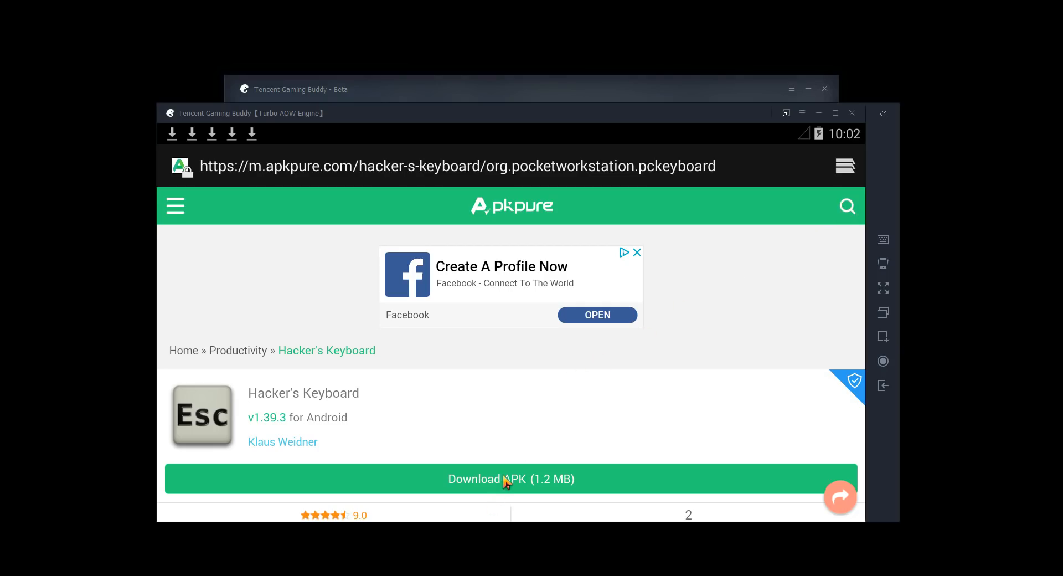
# Step: Download the Hacker's Keyboard APK (1.2 MB) and check it in the notification shade
pyautogui.click(510, 478)
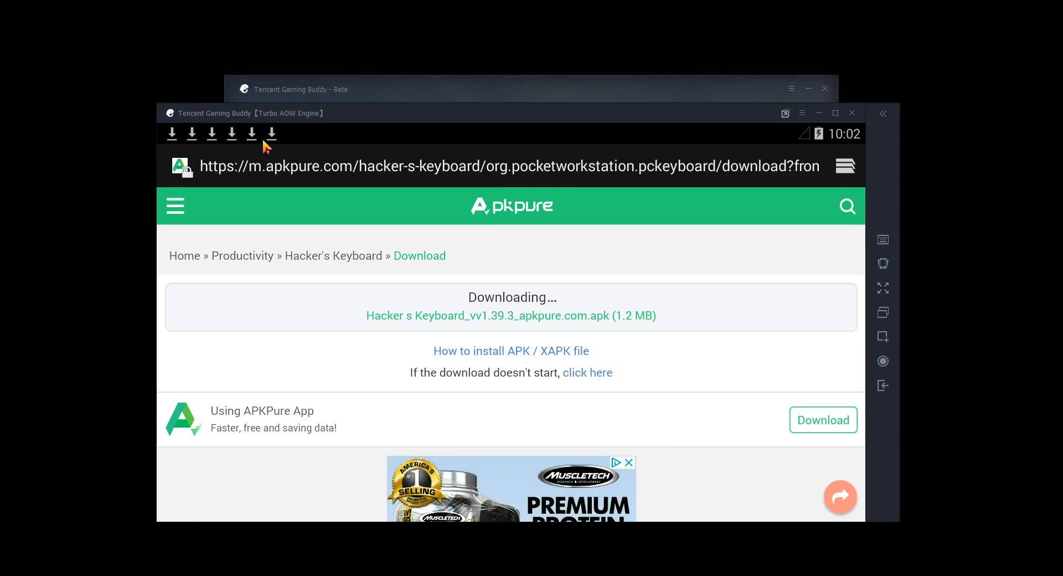
pyautogui.moveTo(317, 133)
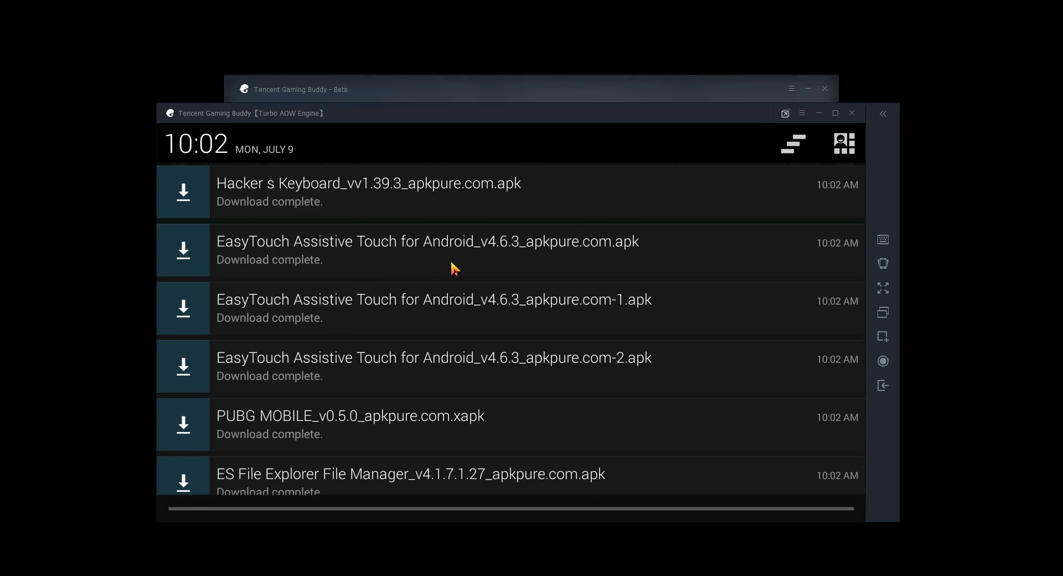
pyautogui.scroll(3)
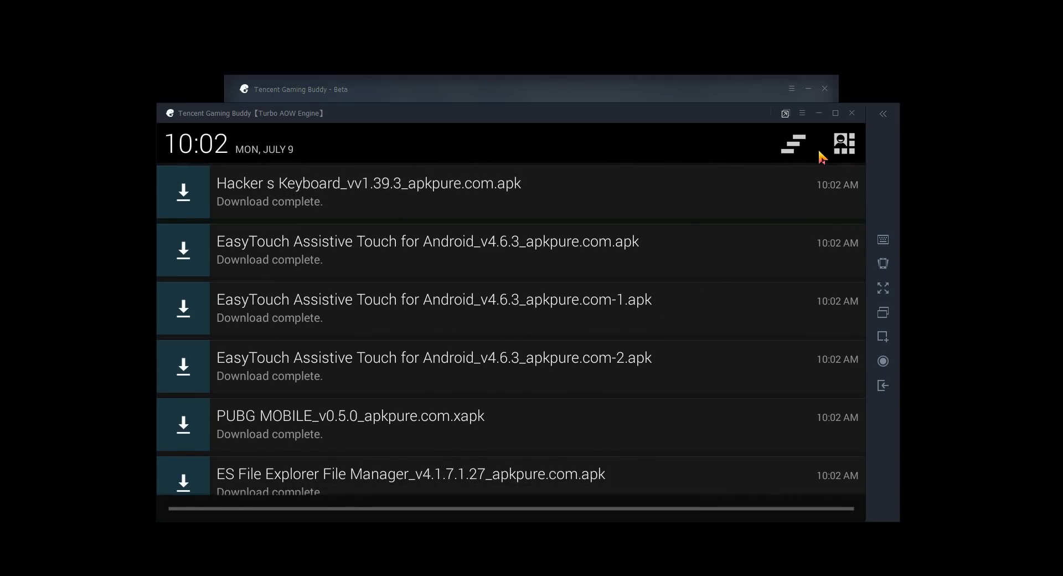
pyautogui.click(792, 143)
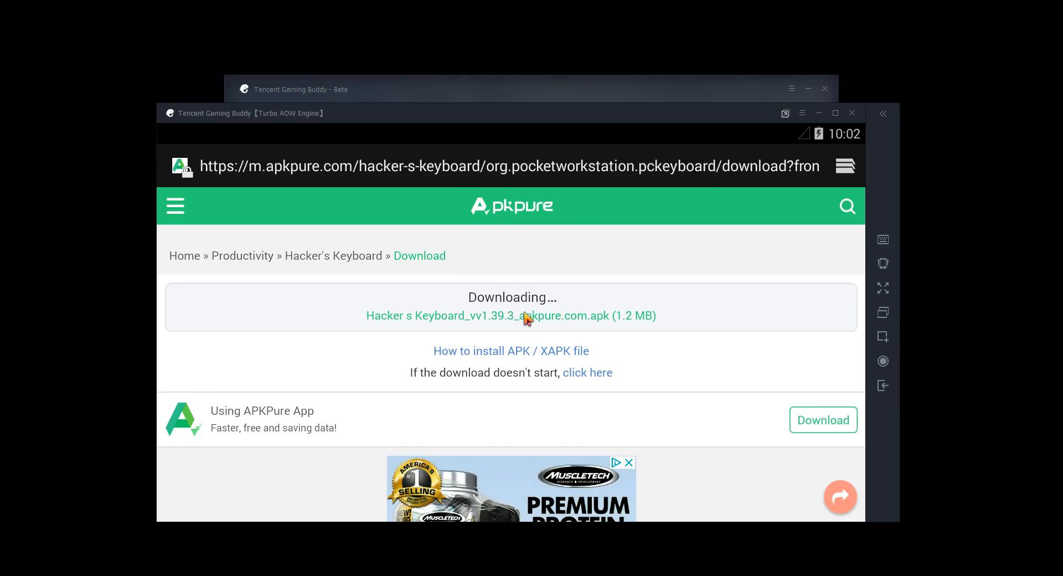
pyautogui.moveTo(586, 379)
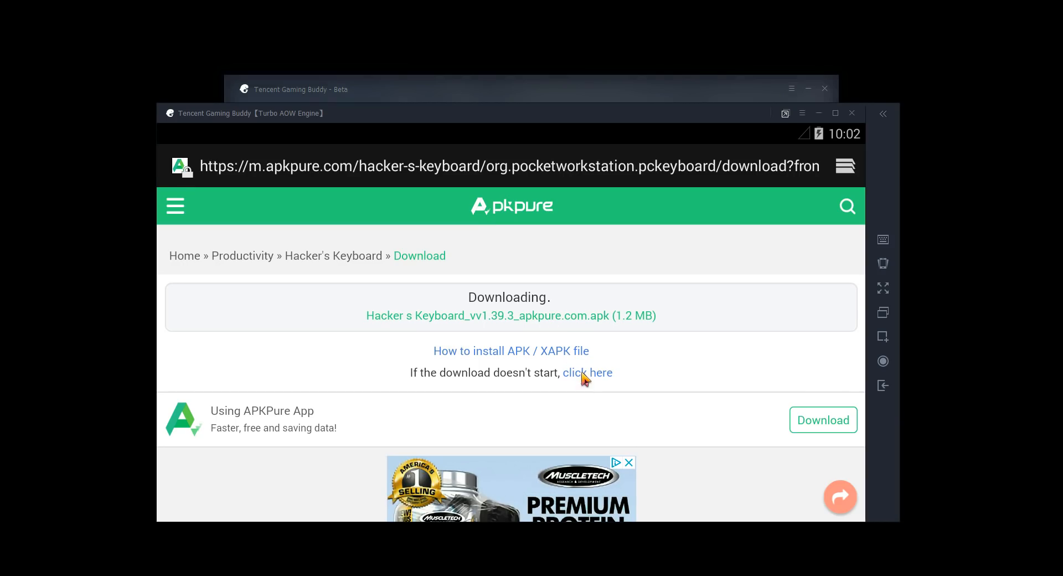
# Step: Restart the download via 'click here' and confirm the '-1' copy finished in notifications
pyautogui.click(588, 372)
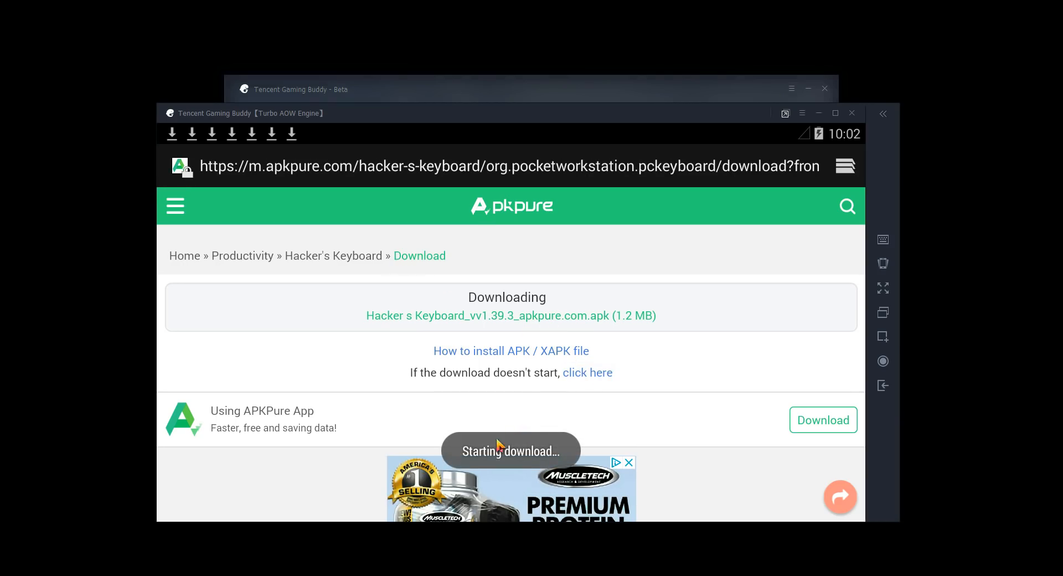
pyautogui.moveTo(481, 147)
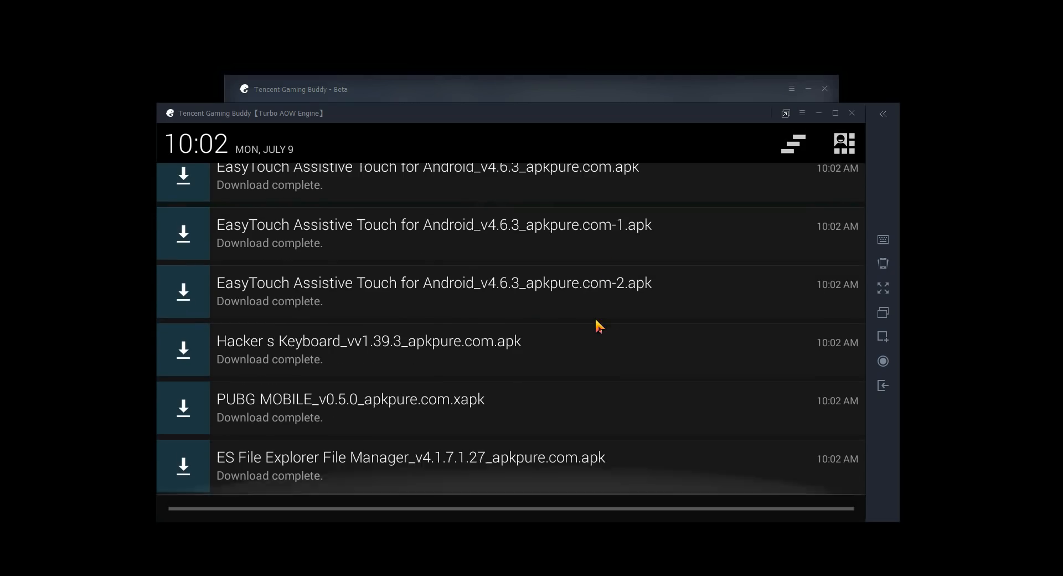
pyautogui.scroll(3)
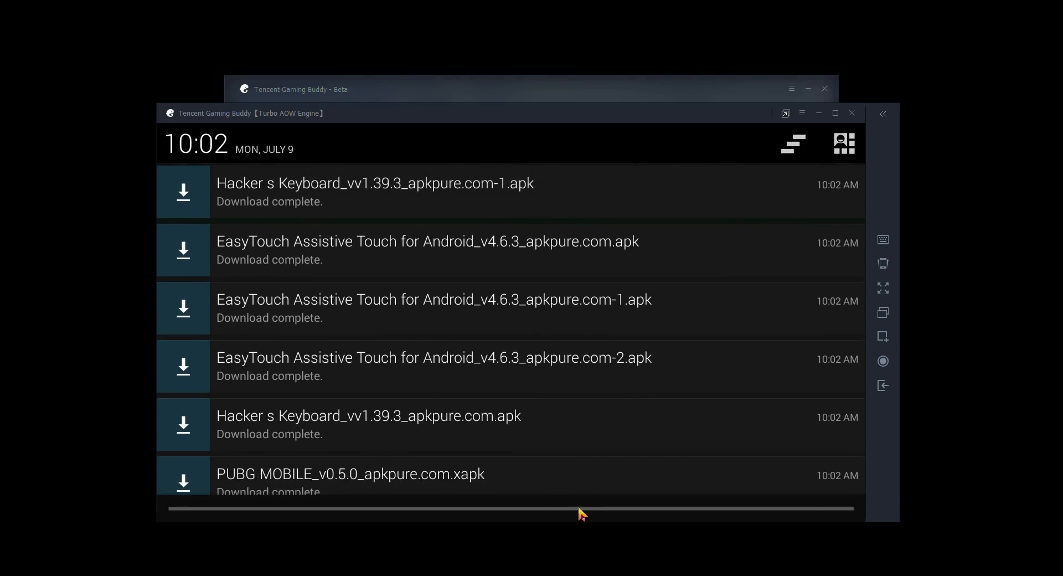
pyautogui.moveTo(565, 516)
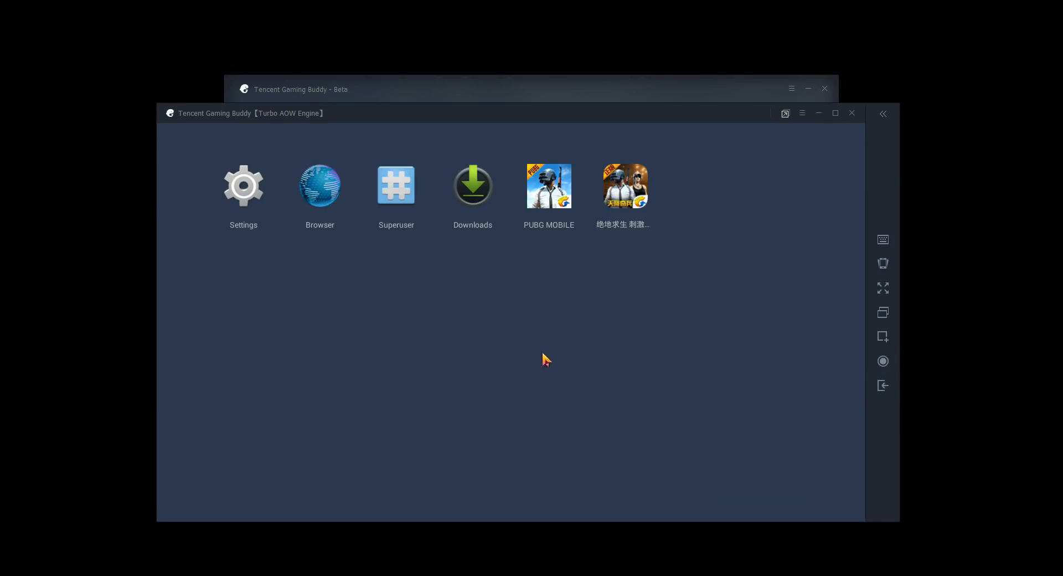
pyautogui.moveTo(477, 184)
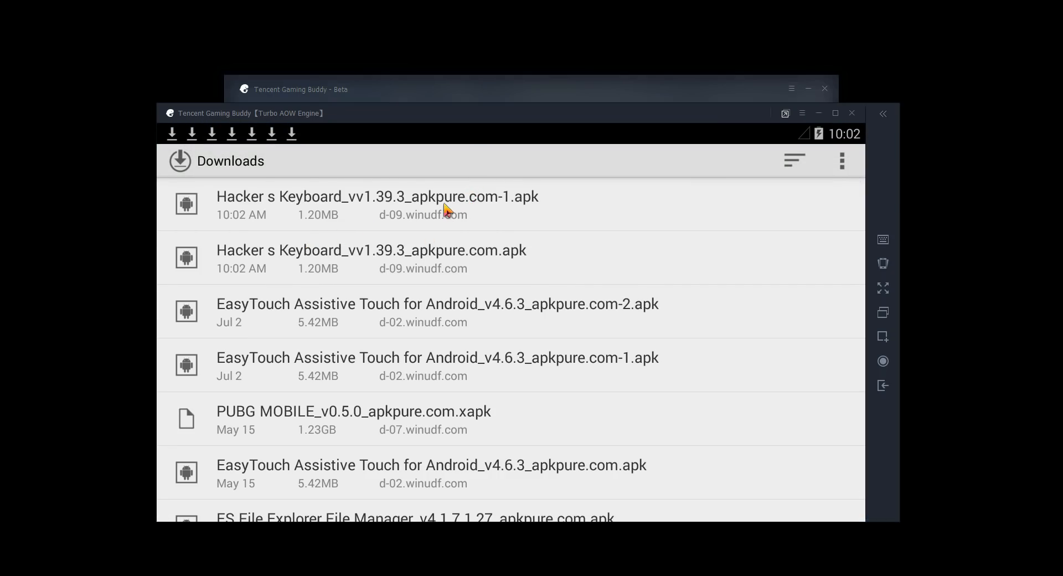
pyautogui.moveTo(351, 216)
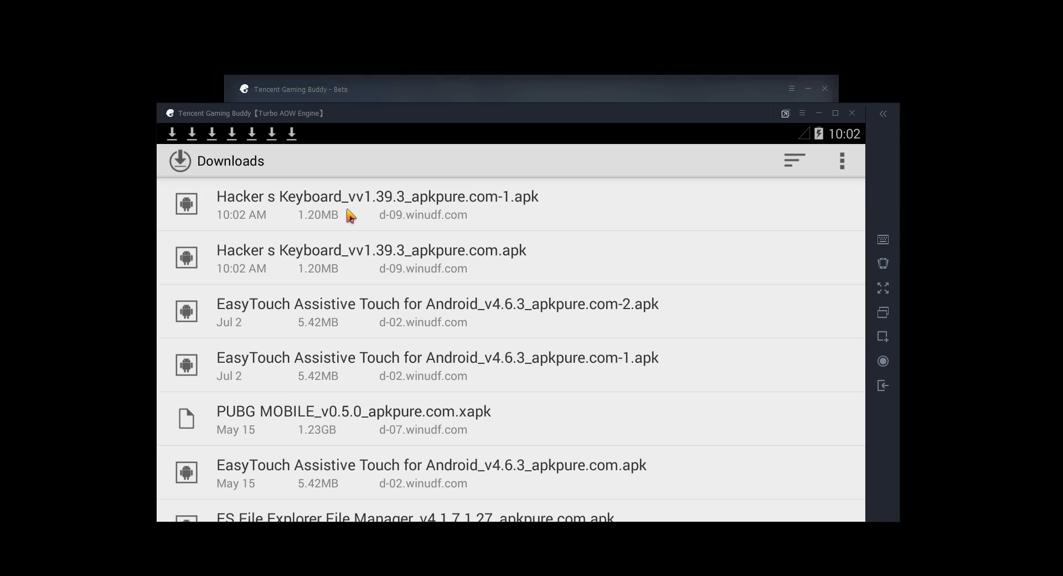
# Step: Open 'Hacker s Keyboard_vv1.39.3_apkpure.com-1.apk' from the Downloads list to start its installer
pyautogui.click(378, 205)
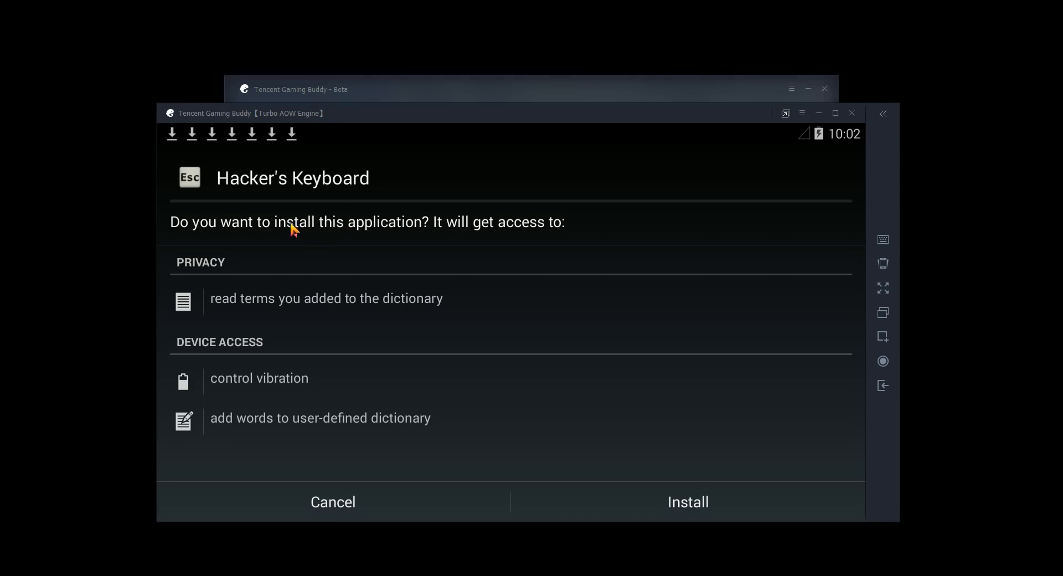
pyautogui.moveTo(447, 242)
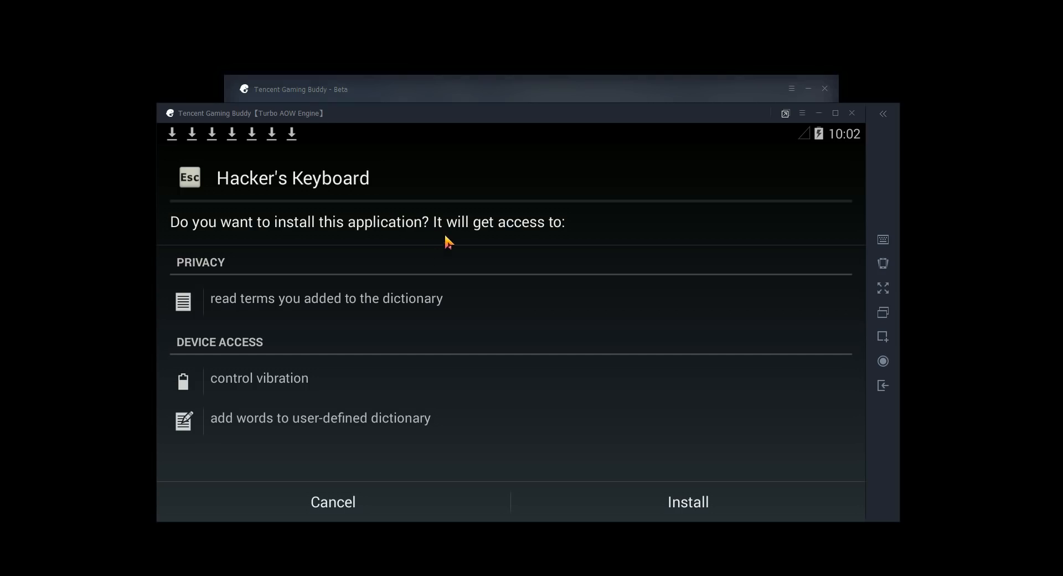
pyautogui.moveTo(314, 190)
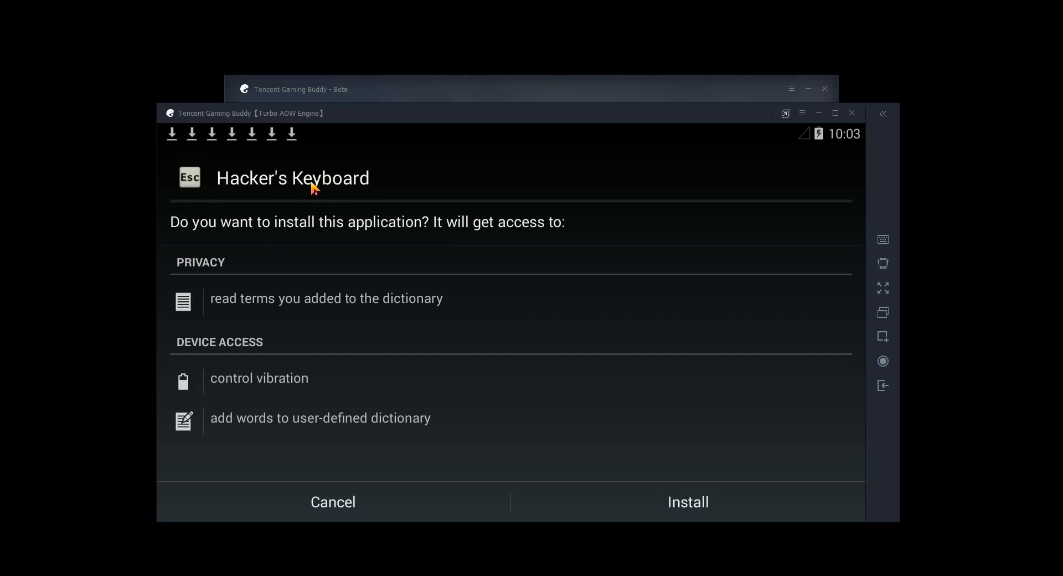
pyautogui.moveTo(211, 144)
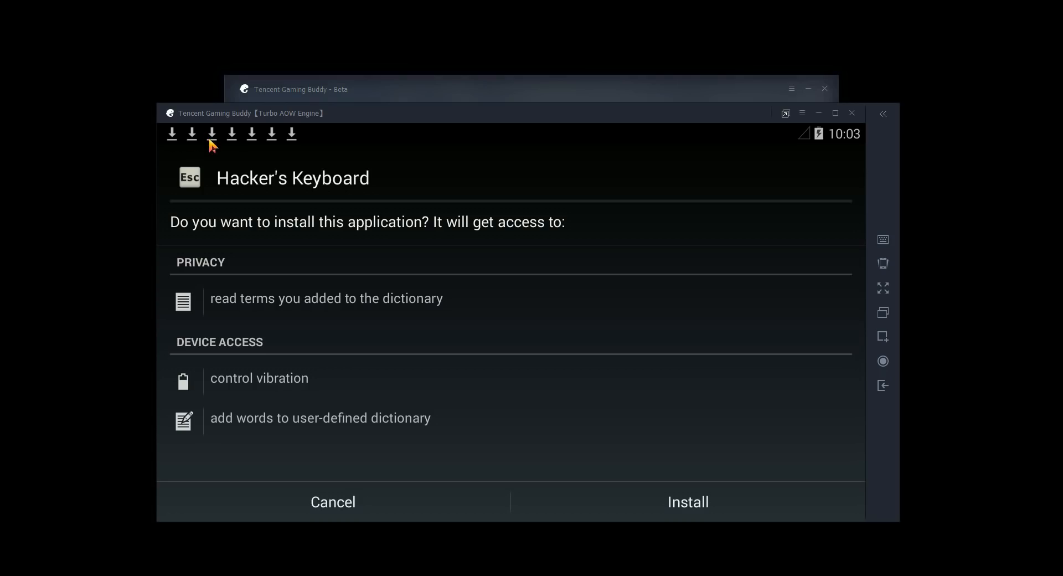
pyautogui.moveTo(634, 496)
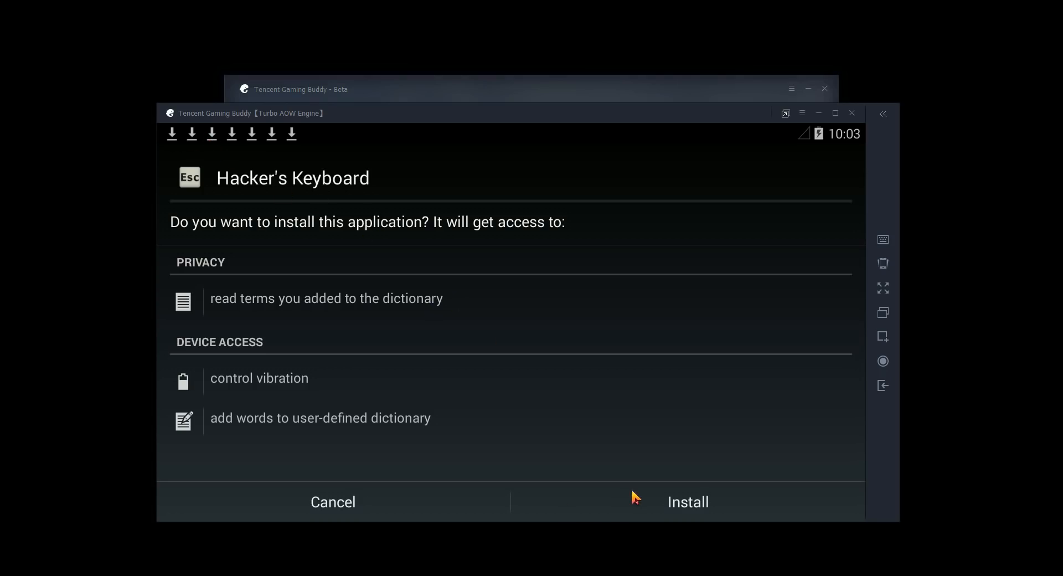
pyautogui.moveTo(688, 504)
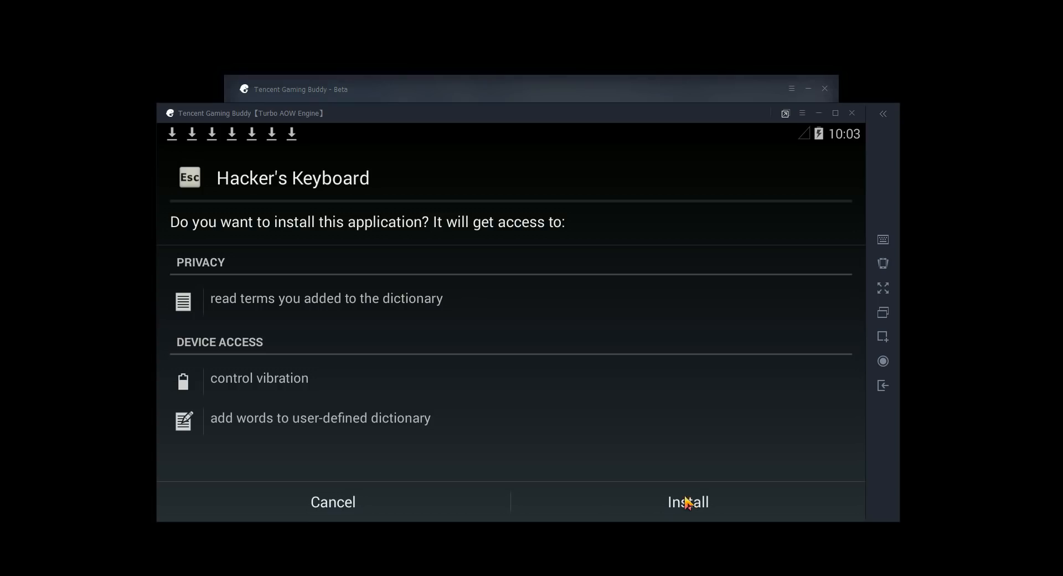
pyautogui.moveTo(706, 479)
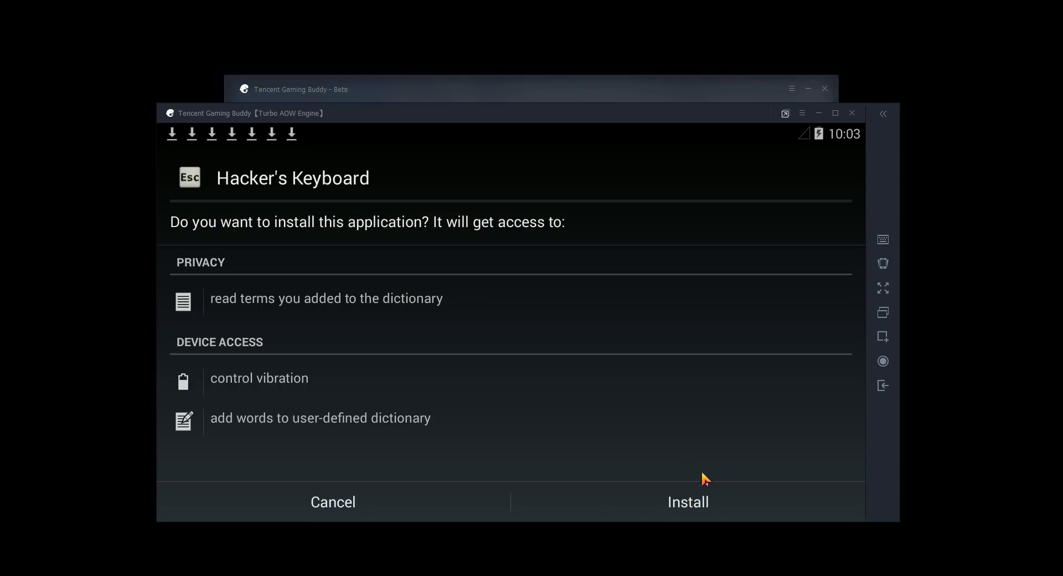
# Step: Install Hacker's Keyboard from the permissions screen and open it once installed
pyautogui.click(687, 502)
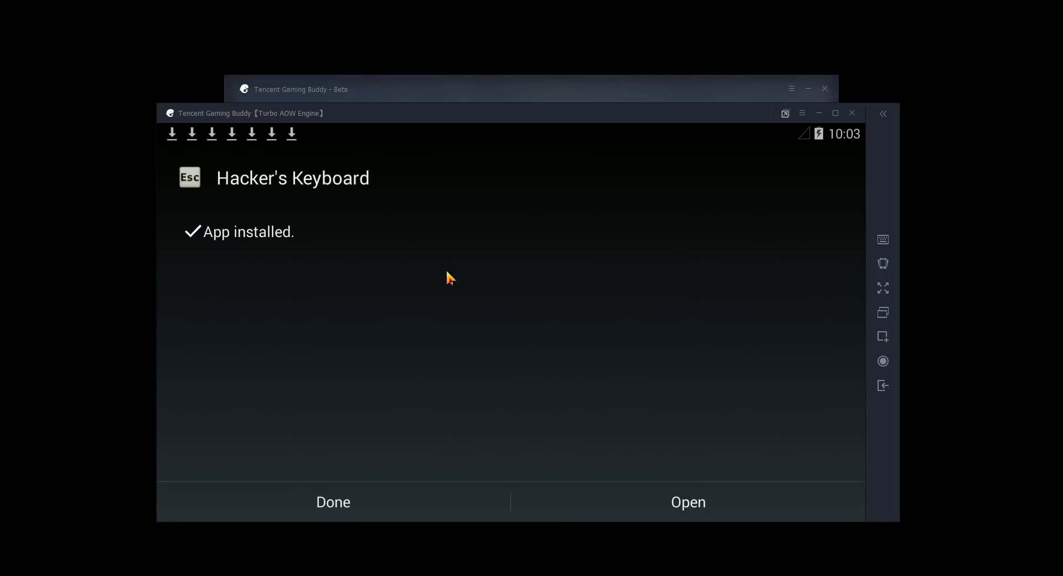
pyautogui.moveTo(691, 509)
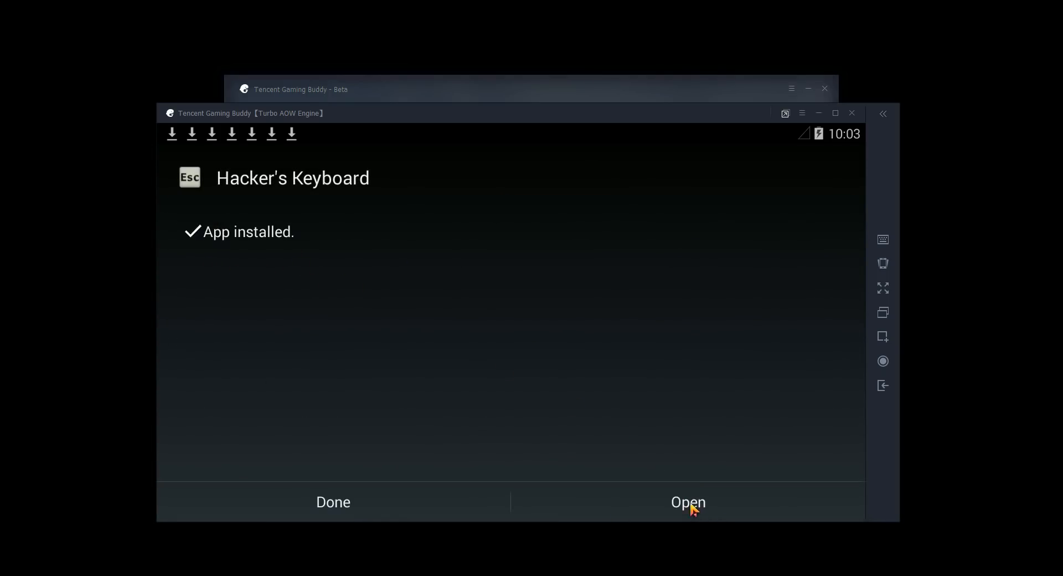
pyautogui.click(688, 502)
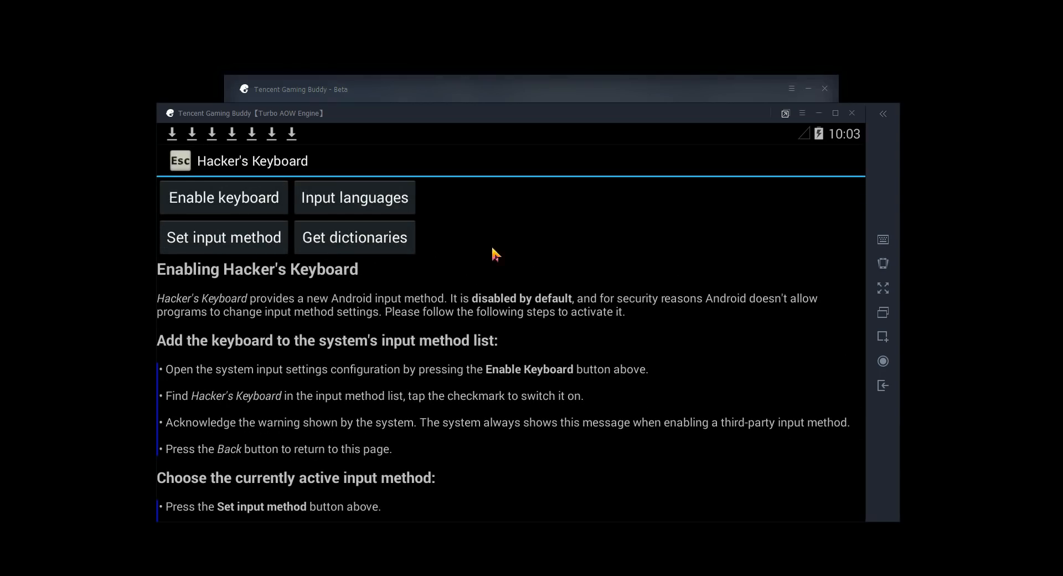
pyautogui.moveTo(447, 270)
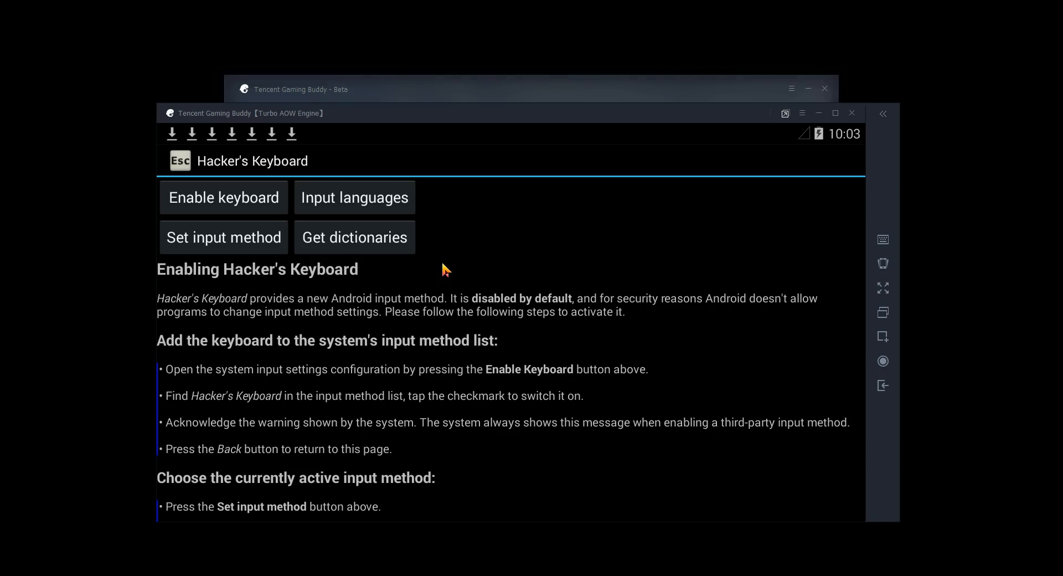
pyautogui.moveTo(207, 208)
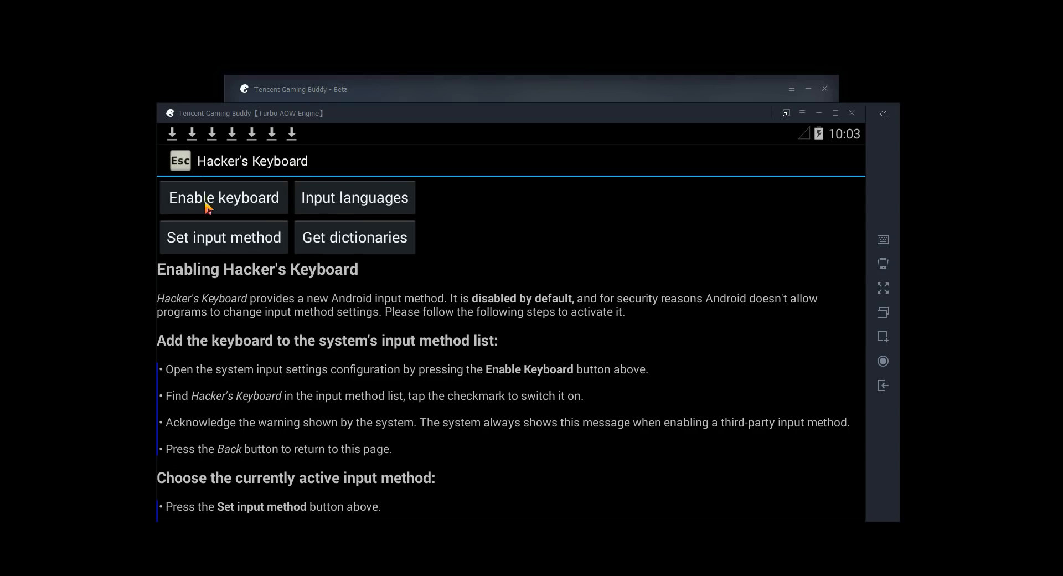
pyautogui.moveTo(296, 159)
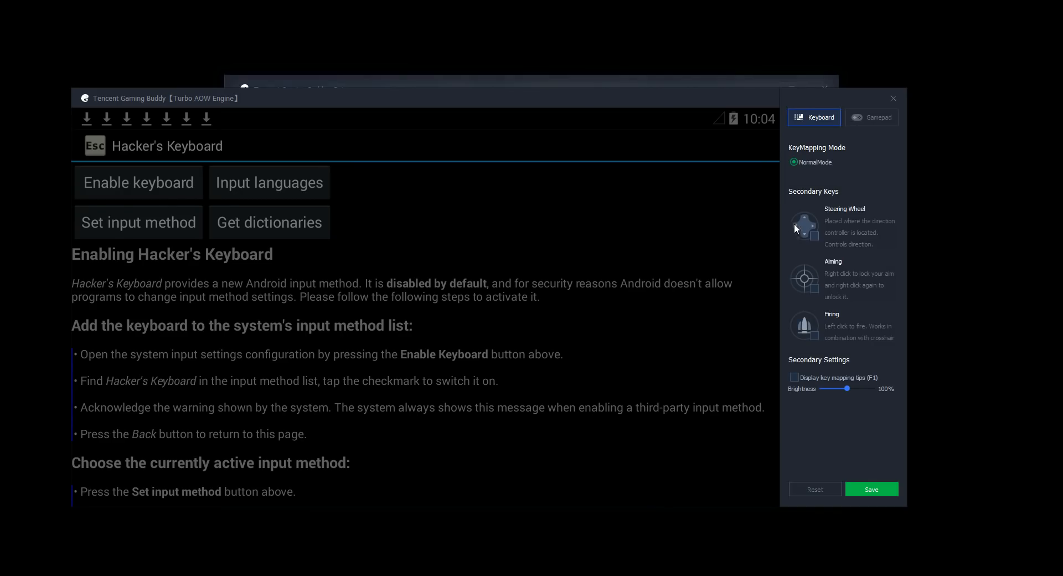
pyautogui.moveTo(841, 331)
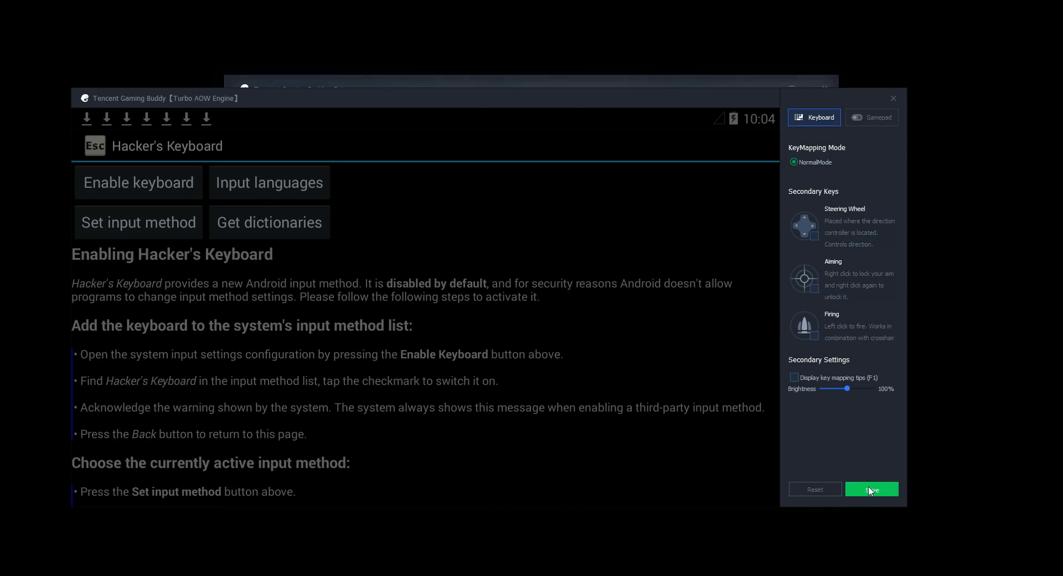
pyautogui.click(872, 489)
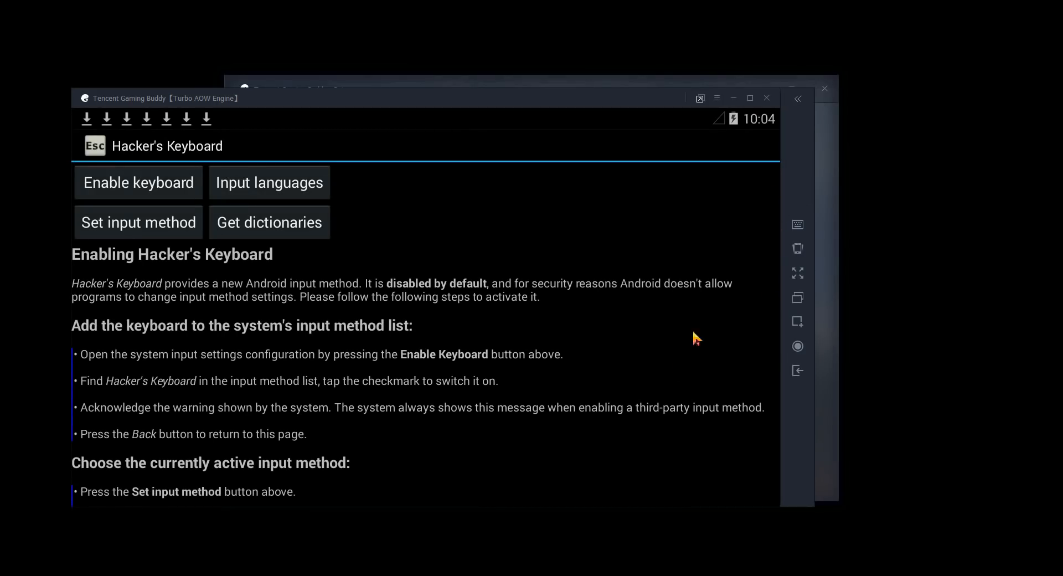
pyautogui.moveTo(602, 329)
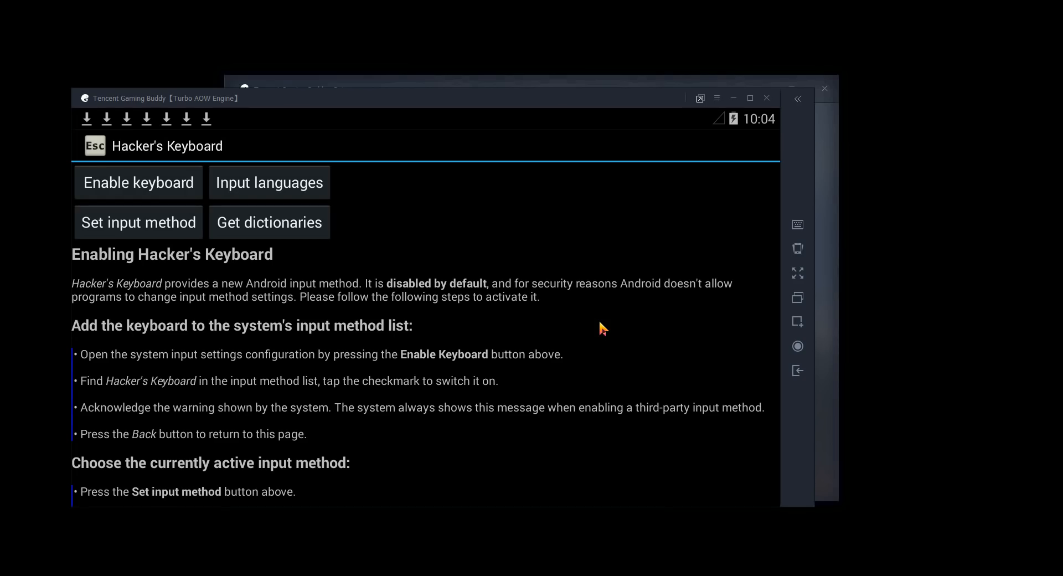
pyautogui.moveTo(450, 95)
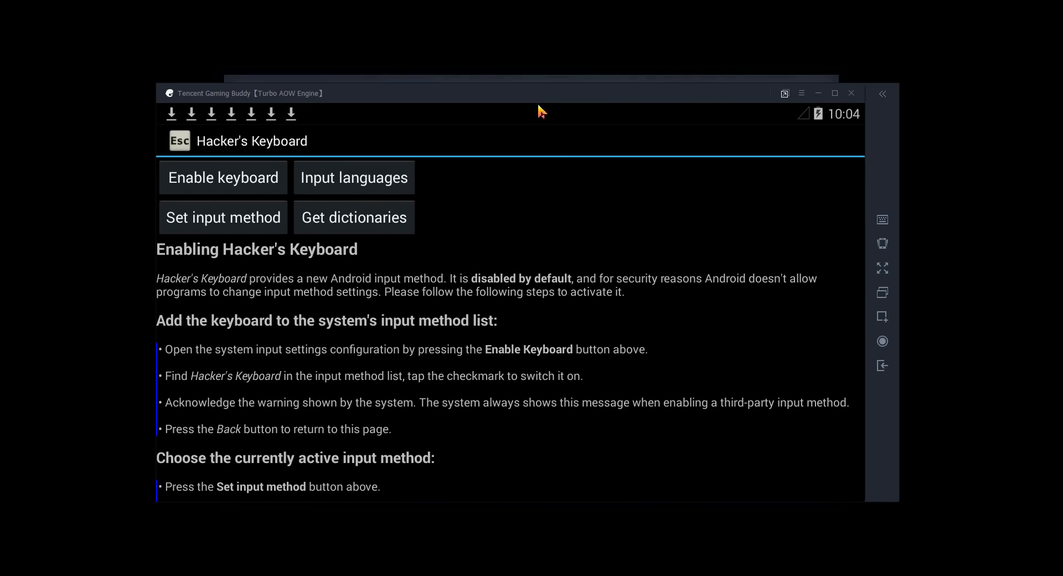
pyautogui.moveTo(381, 259)
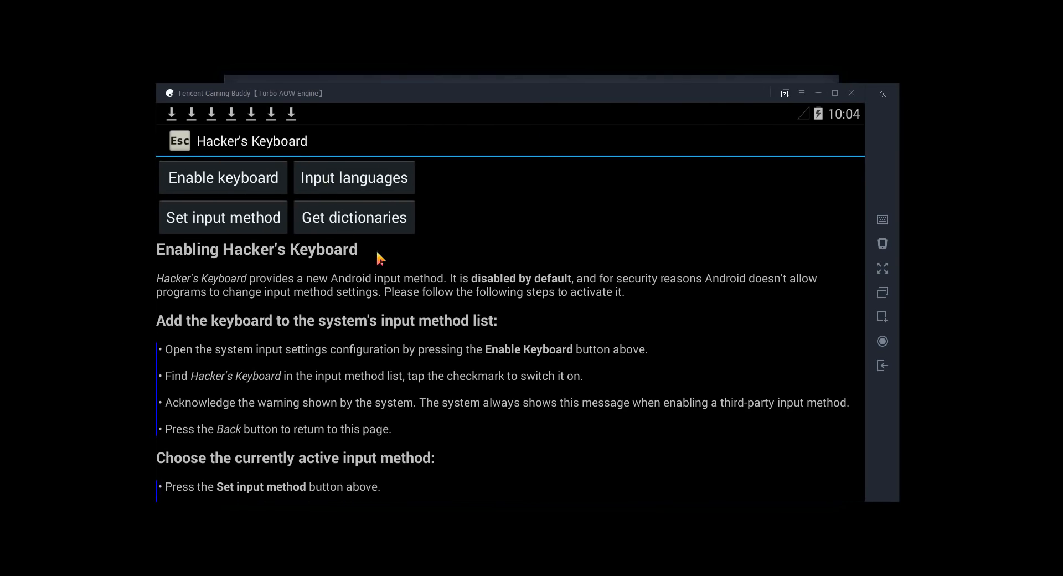
pyautogui.moveTo(381, 256)
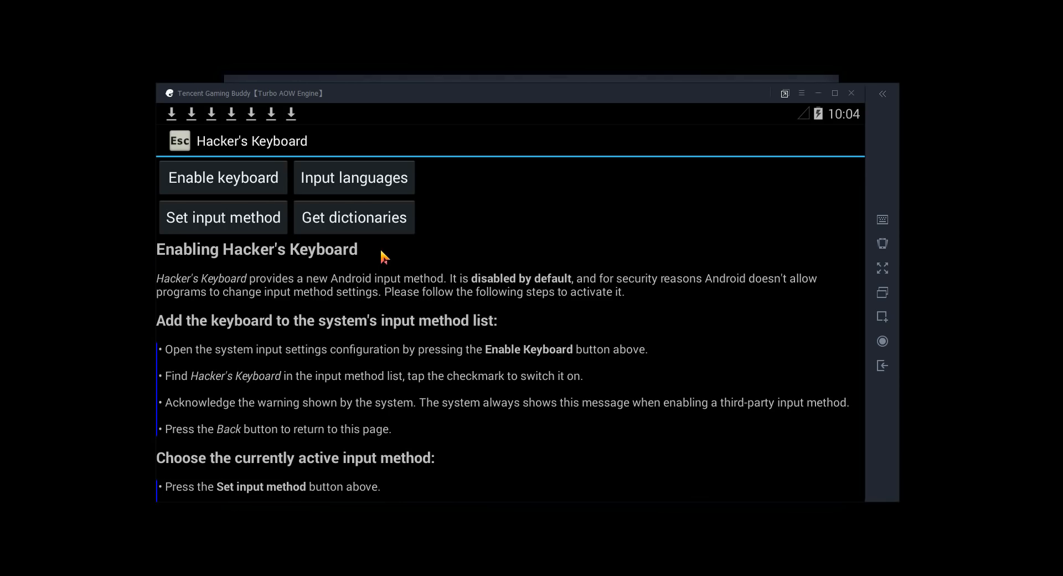